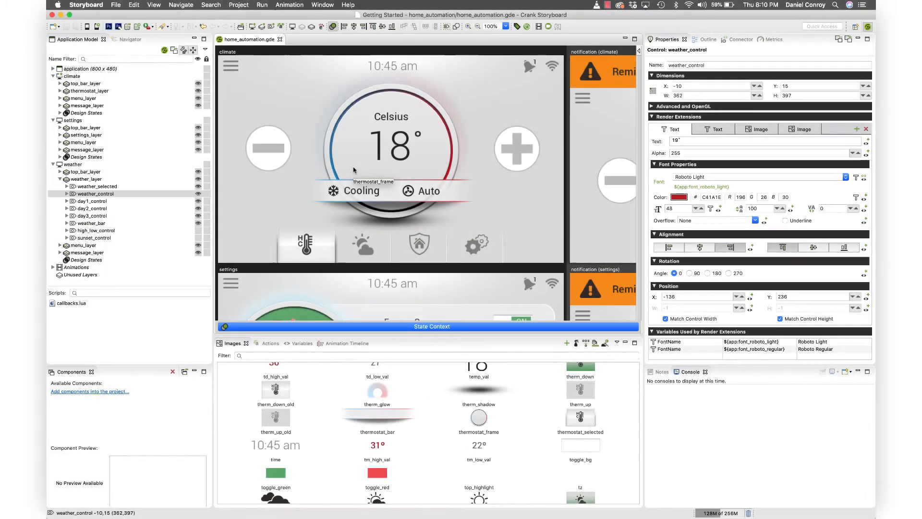
Scroll the canvas down to the weather screen with its 19° temperature text.
{"action": "scroll", "scroll_direction": "down", "scroll_amount": 3}
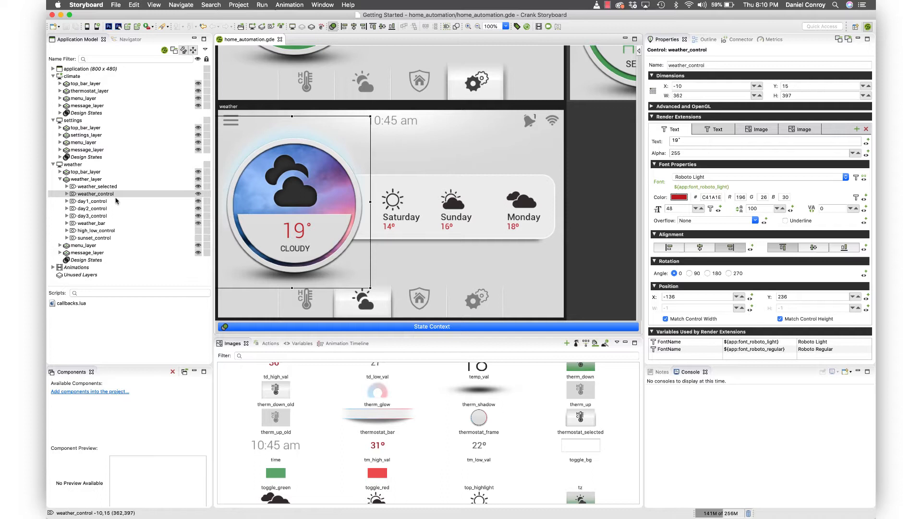
{"action": "mouse_move", "coordinate": [288, 239]}
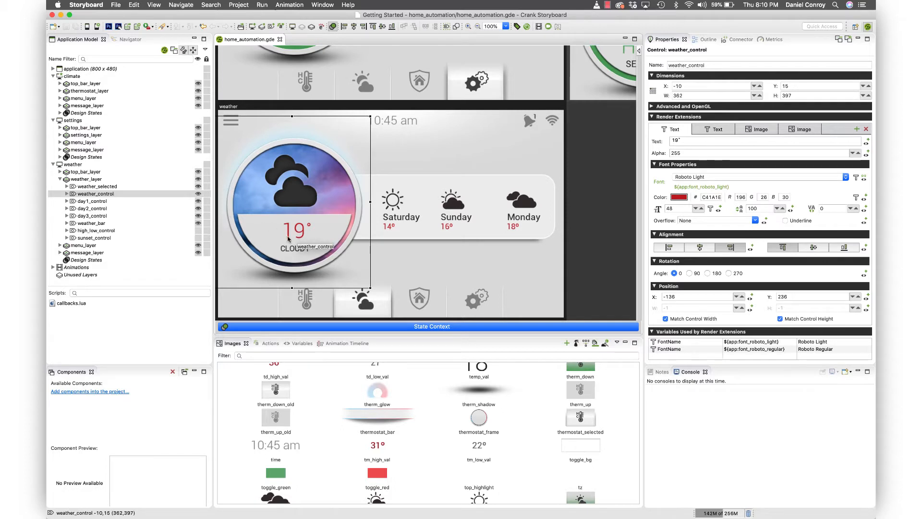
{"action": "mouse_move", "coordinate": [332, 240]}
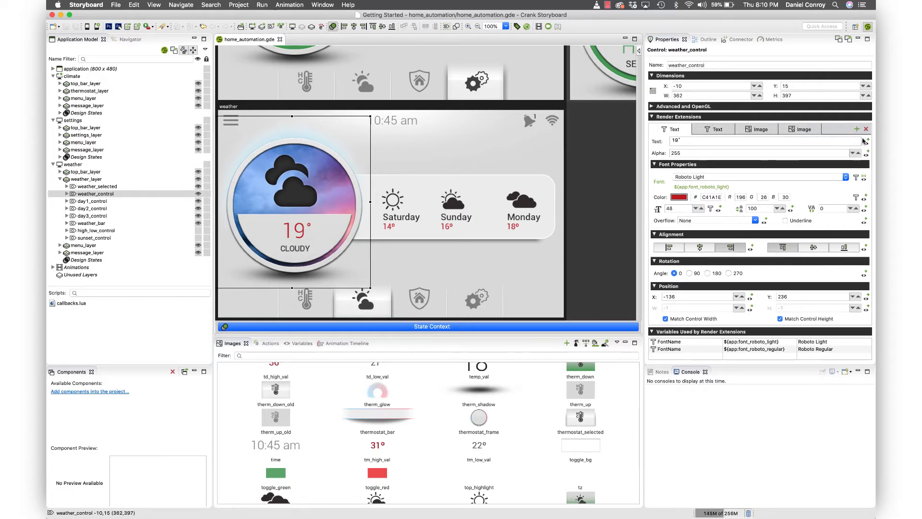
Bind the weather_control 19° text to the ${control:temp} variable.
{"action": "left_click", "coordinate": [866, 141]}
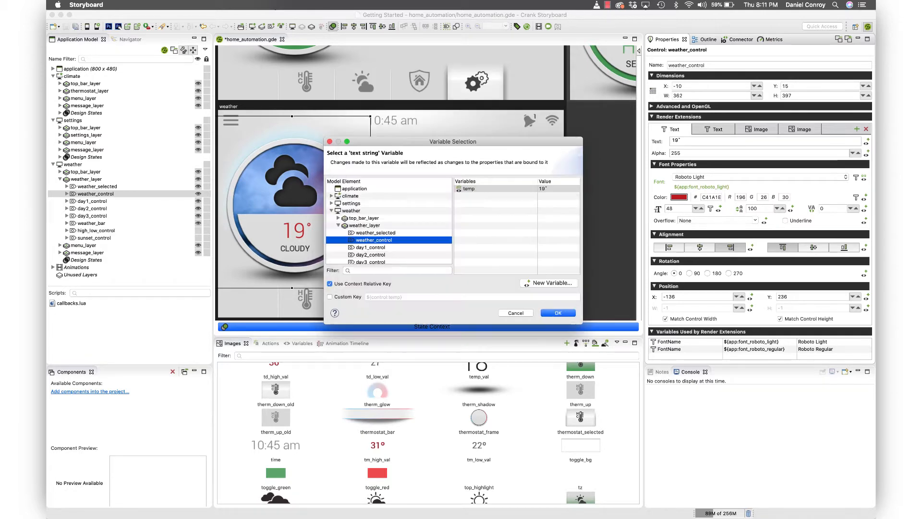
{"action": "left_click", "coordinate": [557, 313]}
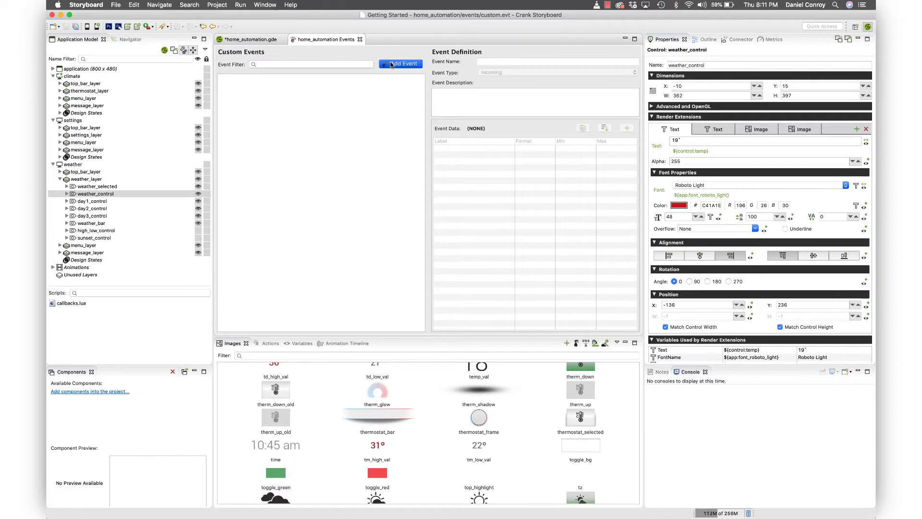
Add a new incoming custom event named update_outside_temperature with its description.
{"action": "left_click", "coordinate": [405, 64]}
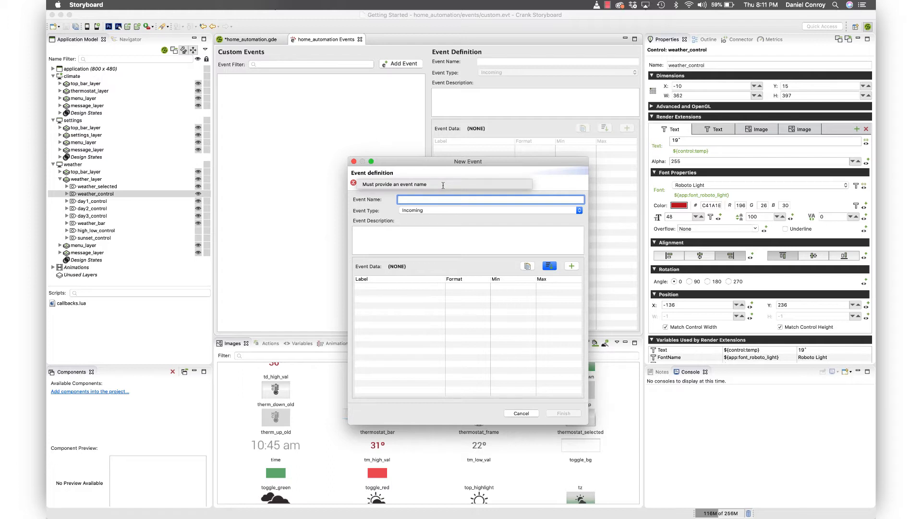
{"action": "type", "text": "update"}
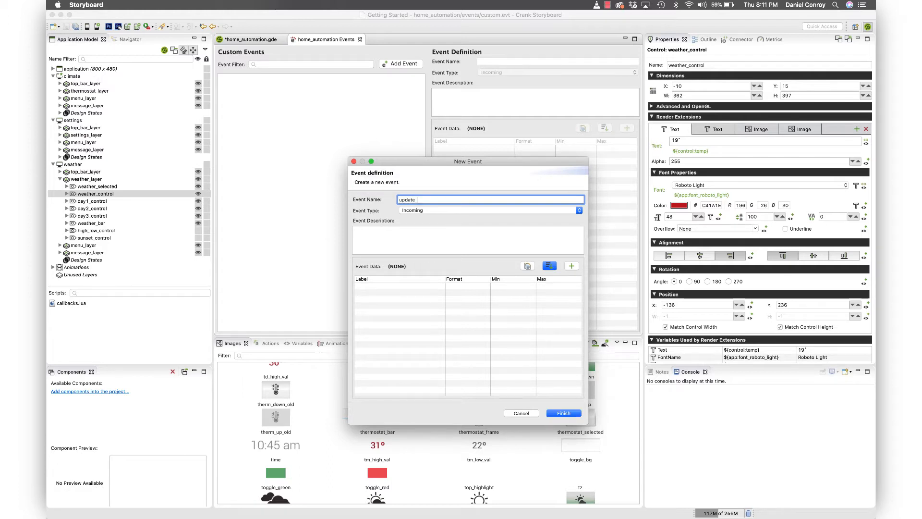
{"action": "type", "text": "_outside_temperature"}
{"action": "left_click", "coordinate": [468, 239]}
{"action": "type", "text": "a change in temperature outside"}
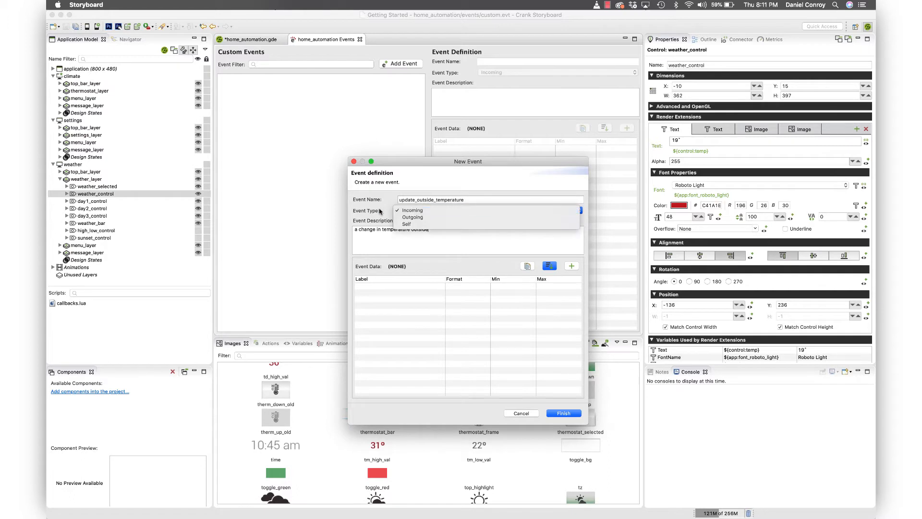
{"action": "left_click", "coordinate": [412, 210]}
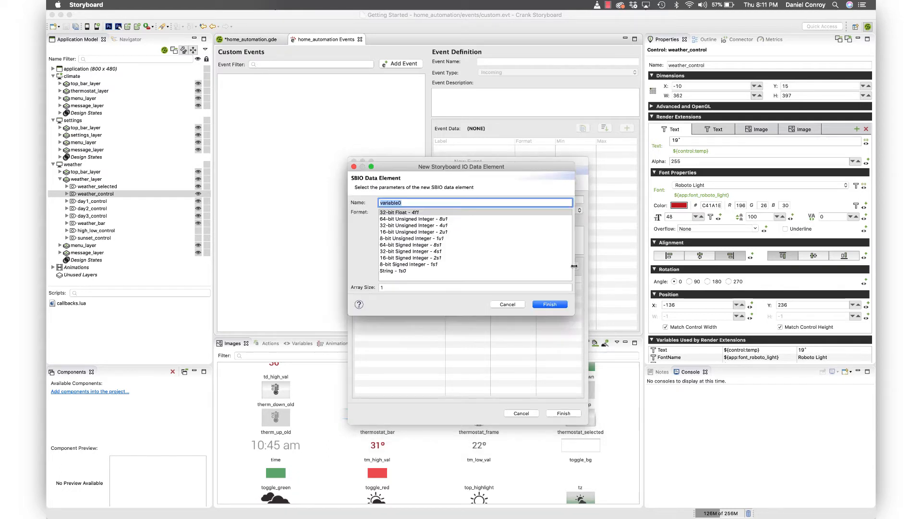
Add a 16-bit signed value field ranging -40 to 40 and finish creating the event.
{"action": "type", "text": "value"}
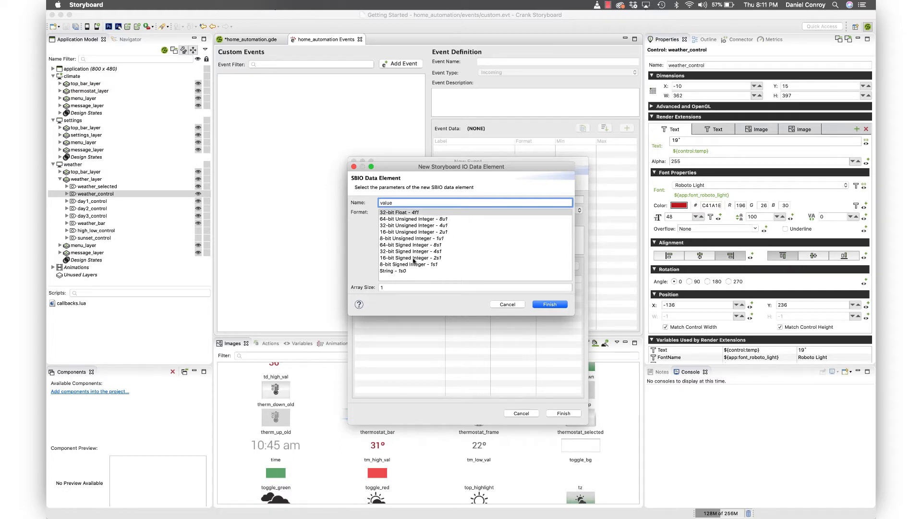
{"action": "left_click", "coordinate": [411, 258]}
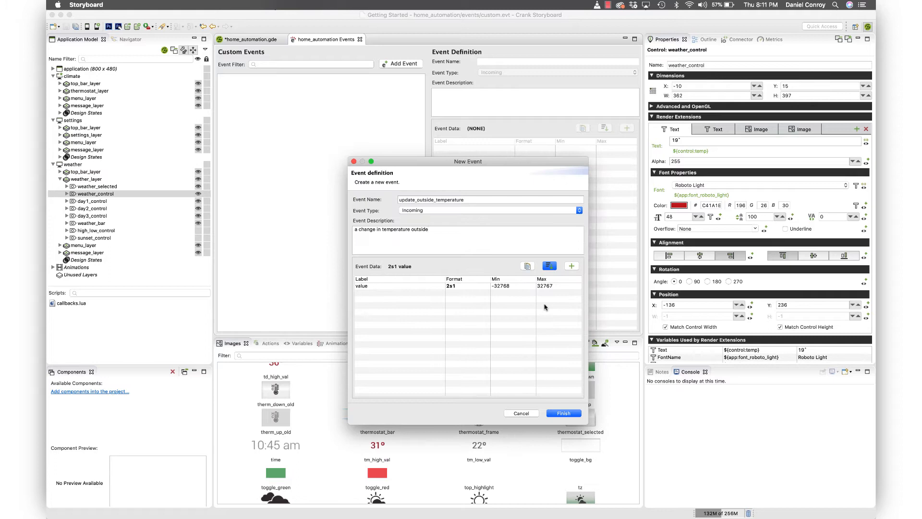
{"action": "left_click", "coordinate": [412, 286]}
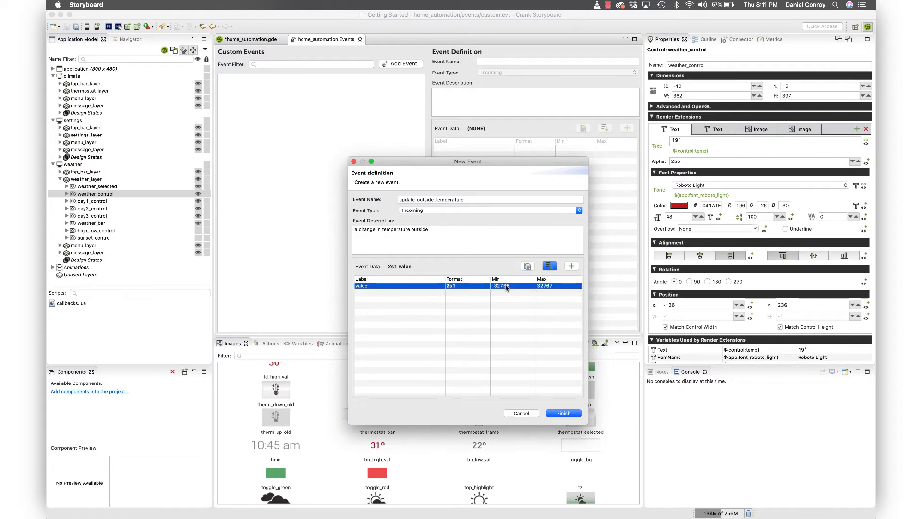
{"action": "left_click", "coordinate": [500, 286]}
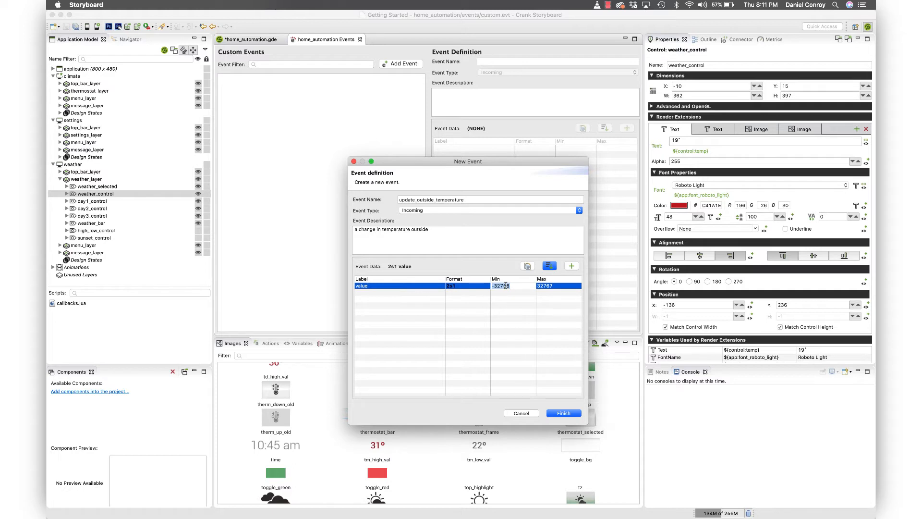
{"action": "type", "text": "-40"}
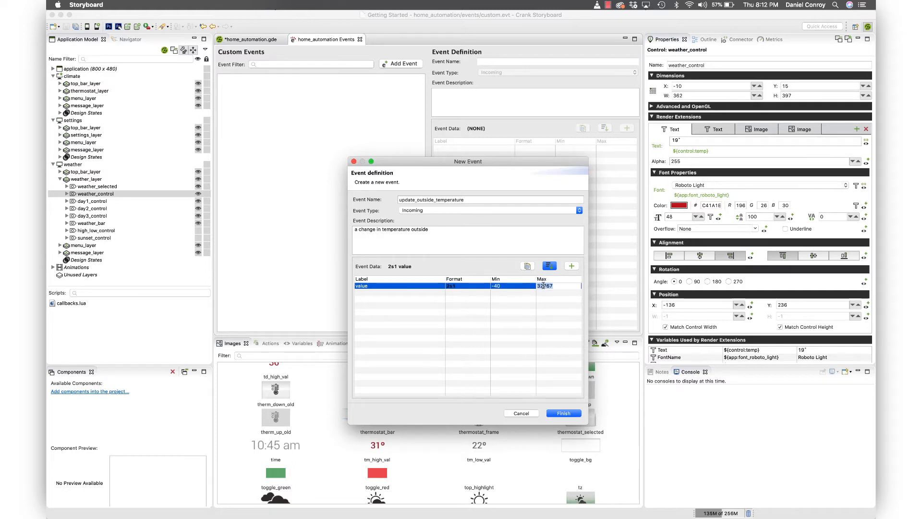
{"action": "type", "text": "40"}
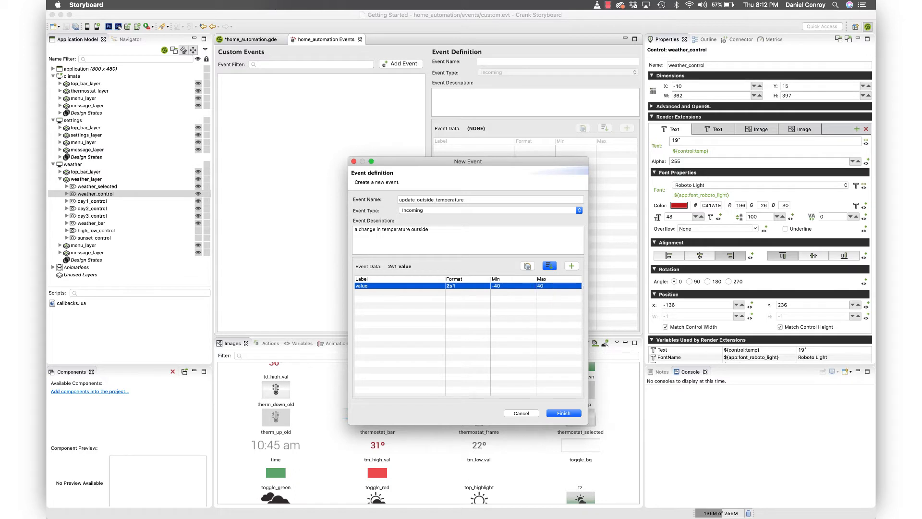
{"action": "mouse_move", "coordinate": [435, 226]}
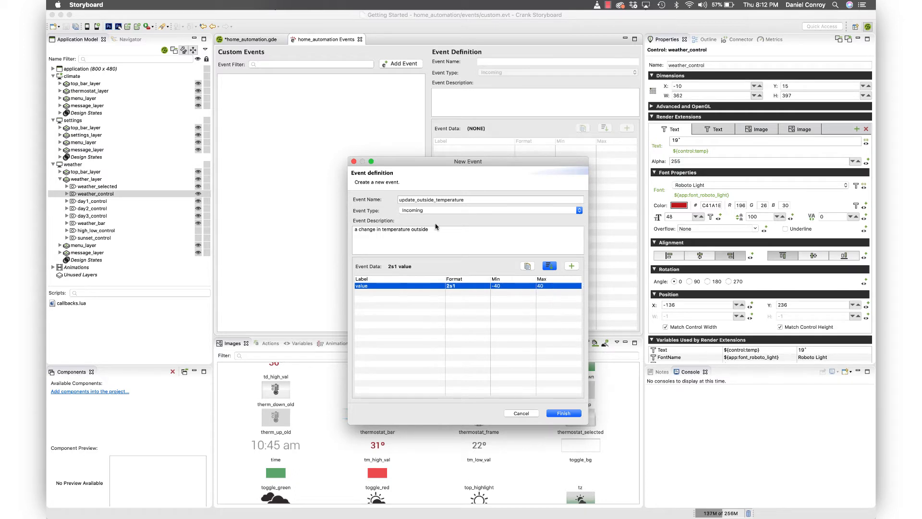
{"action": "mouse_move", "coordinate": [519, 383]}
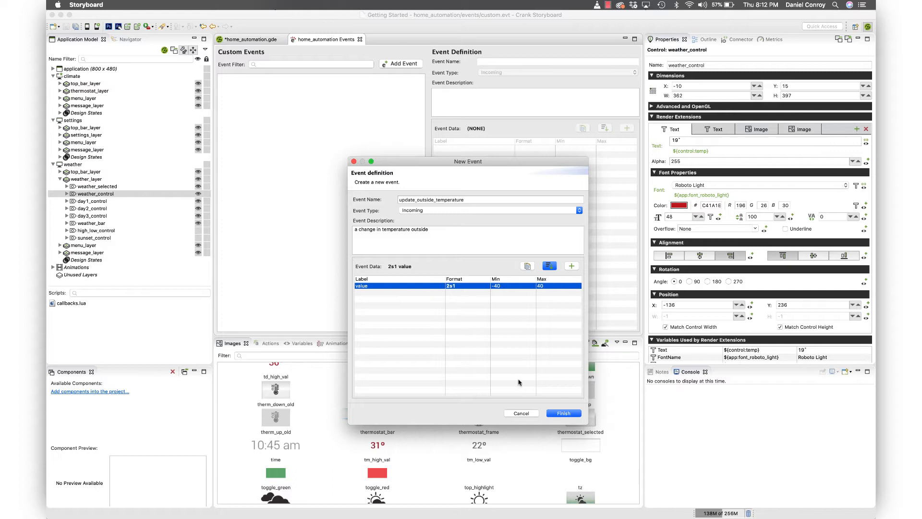
{"action": "left_click", "coordinate": [562, 413]}
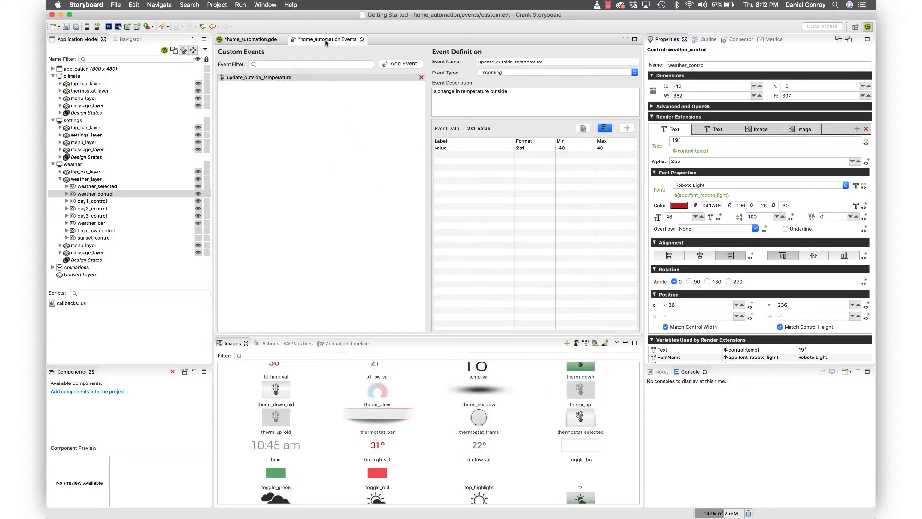
Save the custom events file and select events/custom.evt in the Navigator.
{"action": "left_click", "coordinate": [115, 5]}
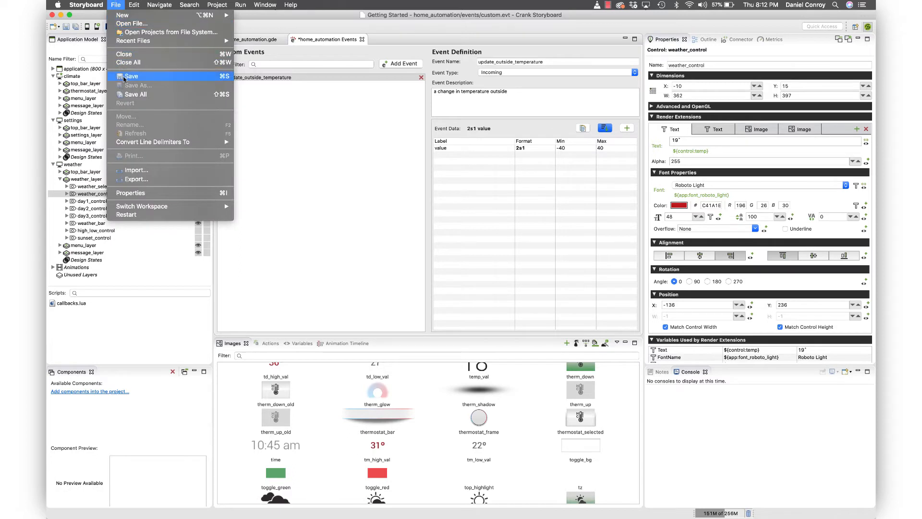
{"action": "left_click", "coordinate": [130, 75]}
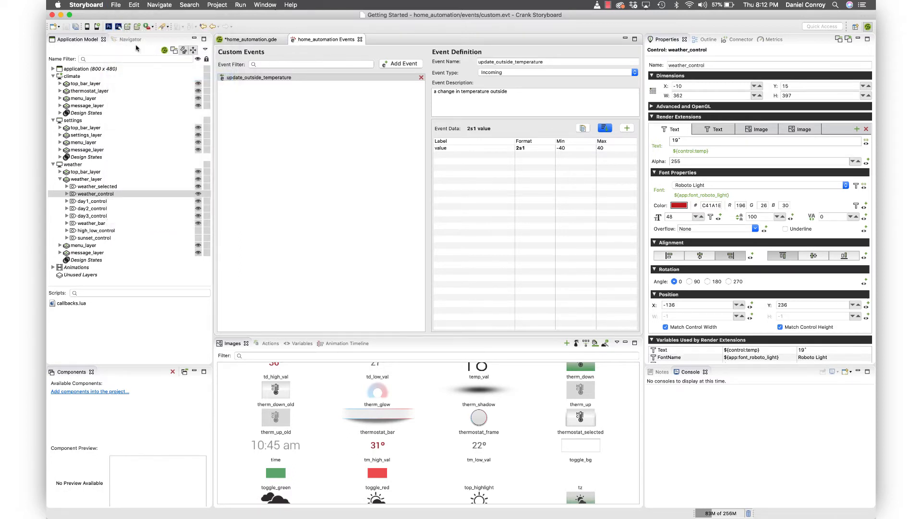
{"action": "left_click", "coordinate": [122, 39]}
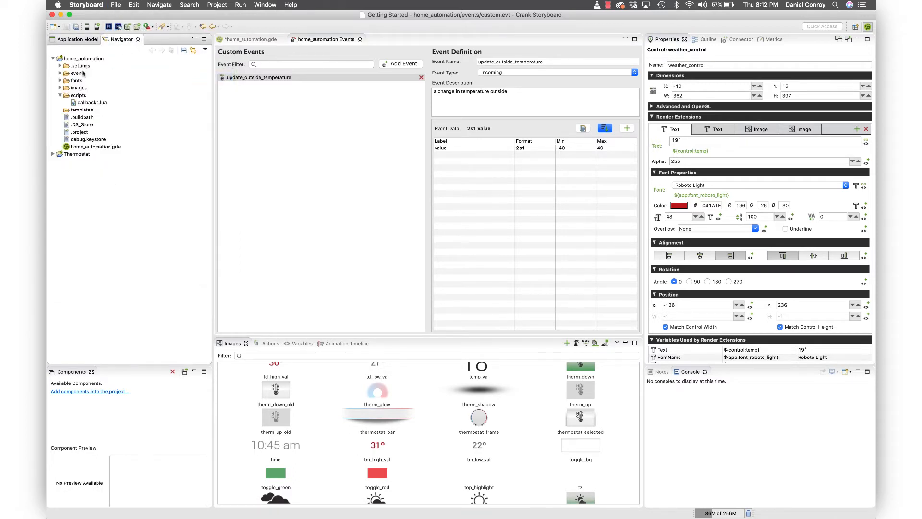
{"action": "left_click", "coordinate": [78, 73]}
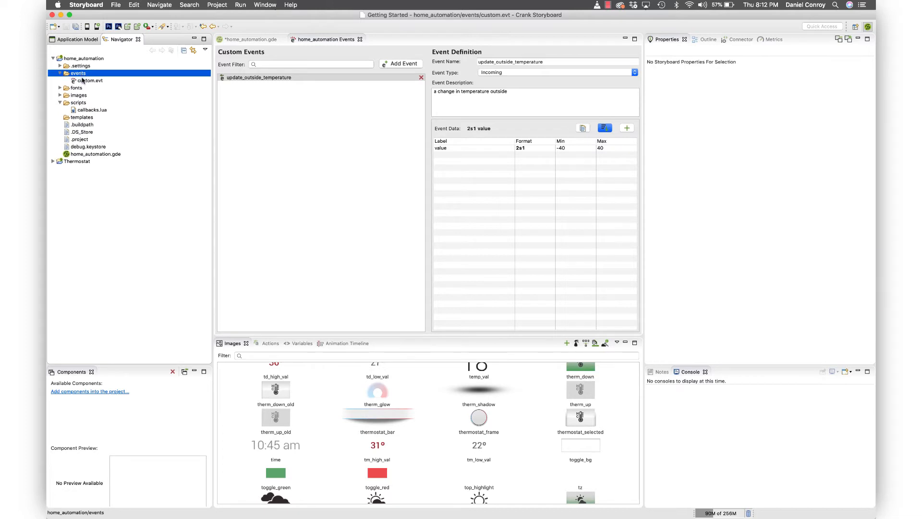
{"action": "left_click", "coordinate": [90, 81]}
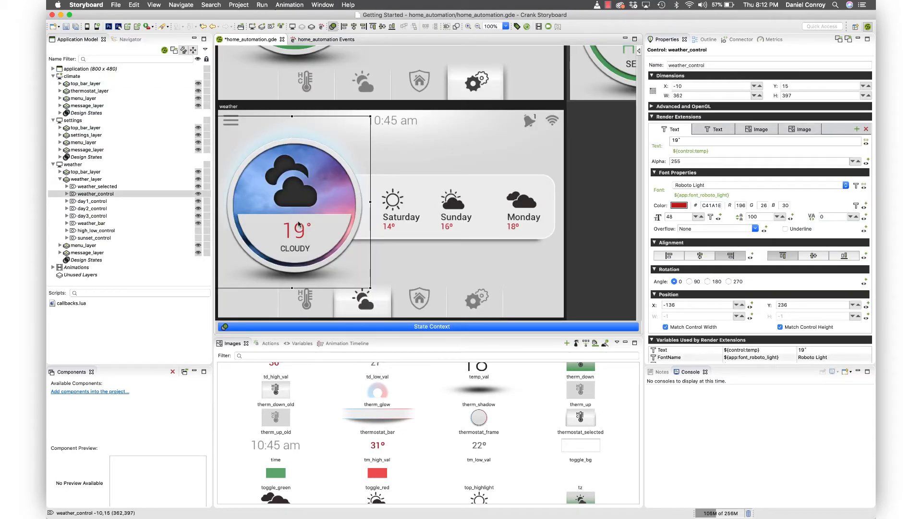
{"action": "mouse_move", "coordinate": [297, 232]}
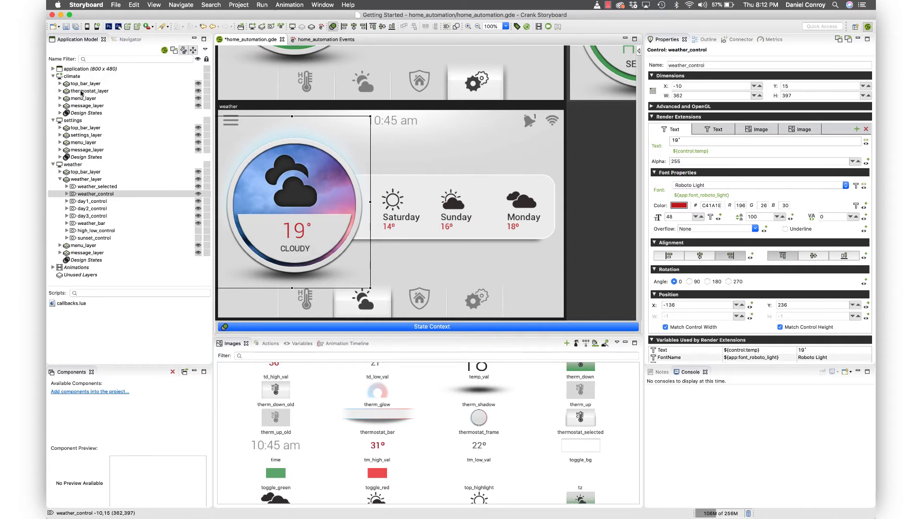
Start a new application action triggered by the update_outside_temperature event.
{"action": "right_click", "coordinate": [70, 69]}
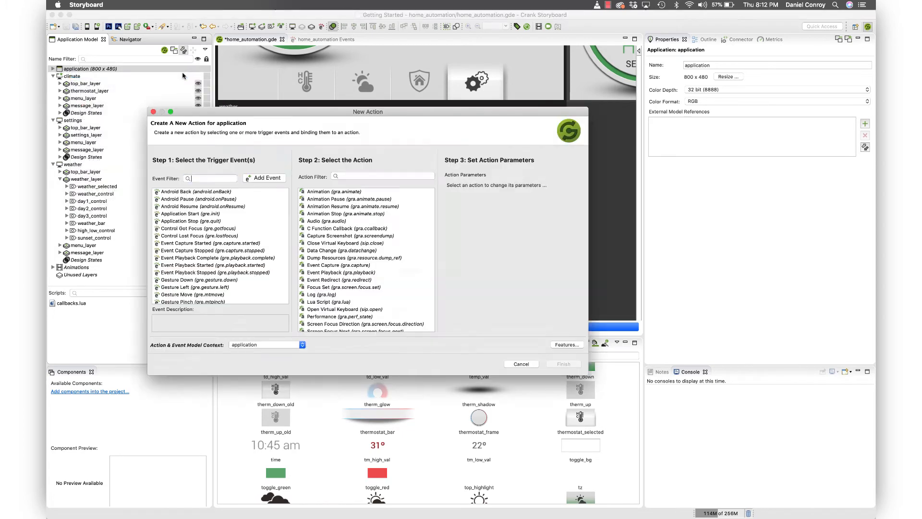
{"action": "left_click", "coordinate": [211, 179]}
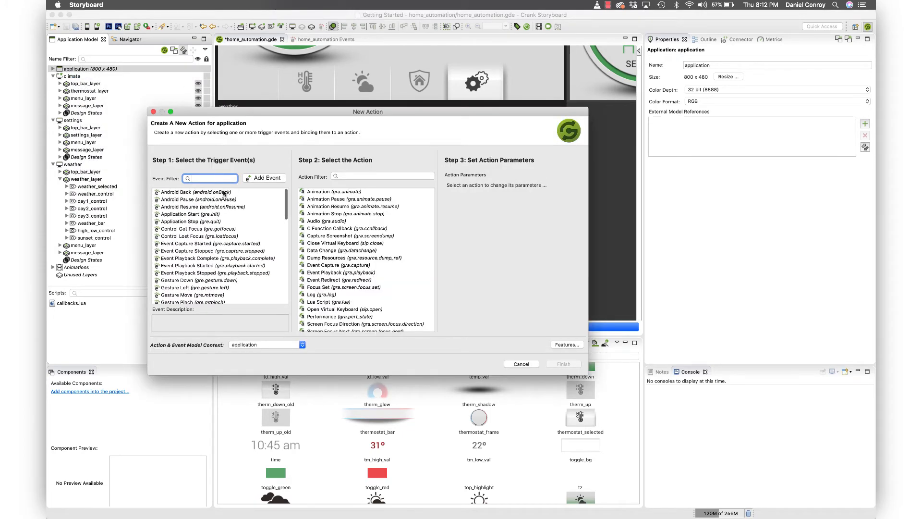
{"action": "type", "text": "out"}
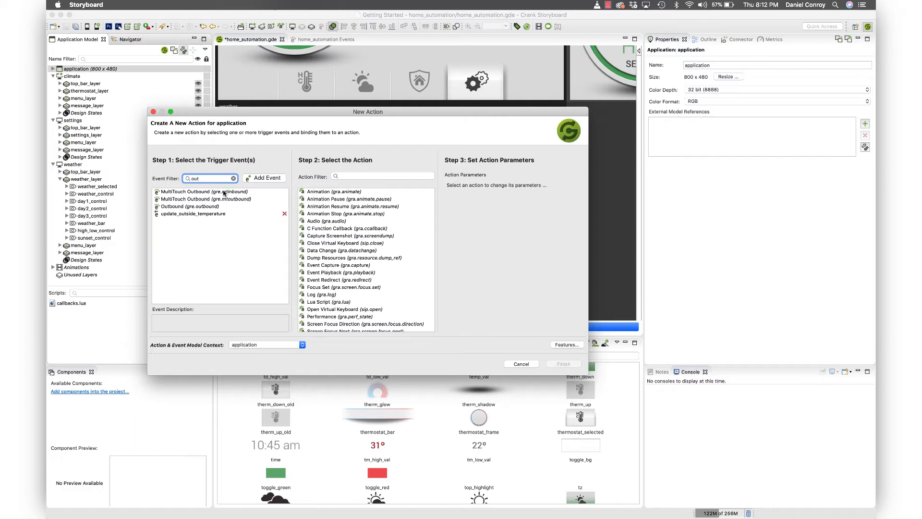
{"action": "mouse_move", "coordinate": [197, 219]}
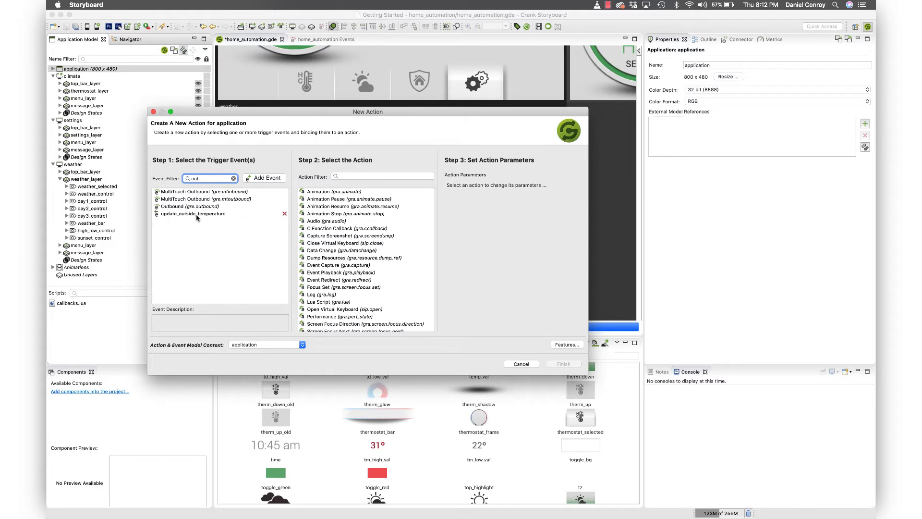
{"action": "left_click", "coordinate": [193, 214]}
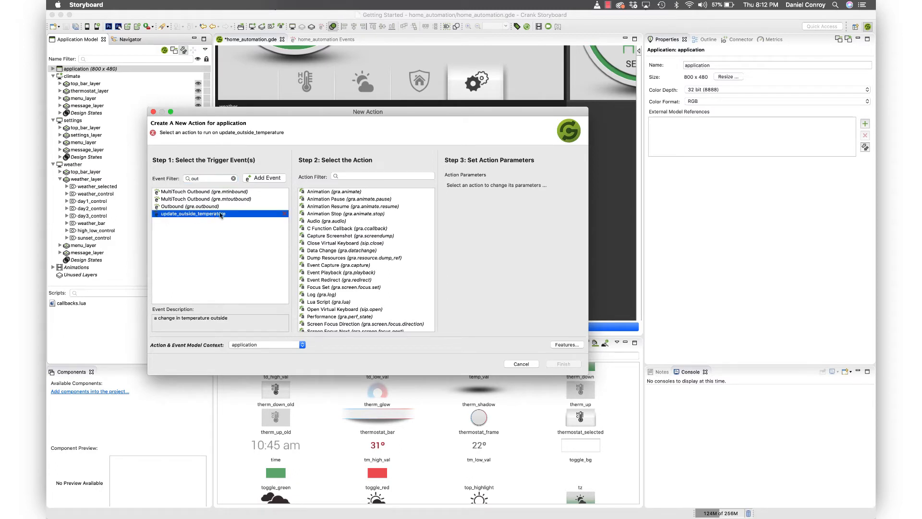
Make the action a Lua Script calling outside_temperature and finish it.
{"action": "type", "text": "lu"}
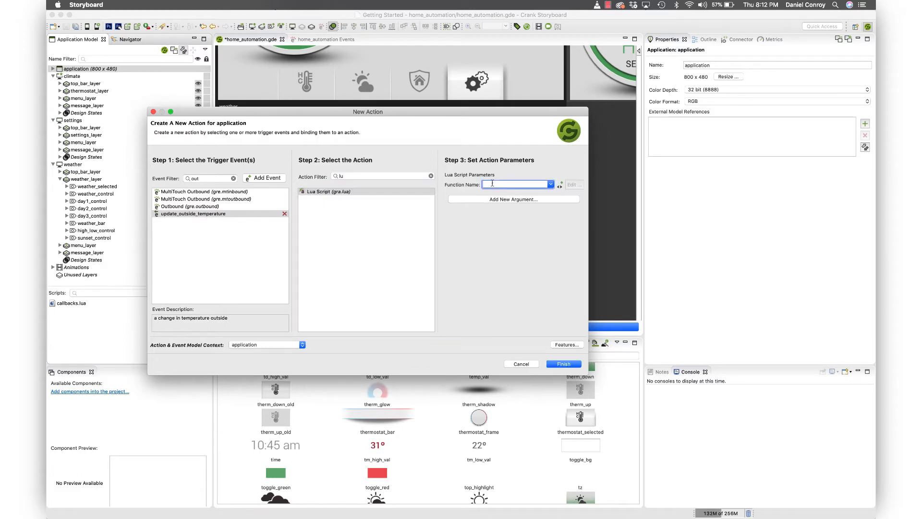
{"action": "type", "text": "outside_temperature"}
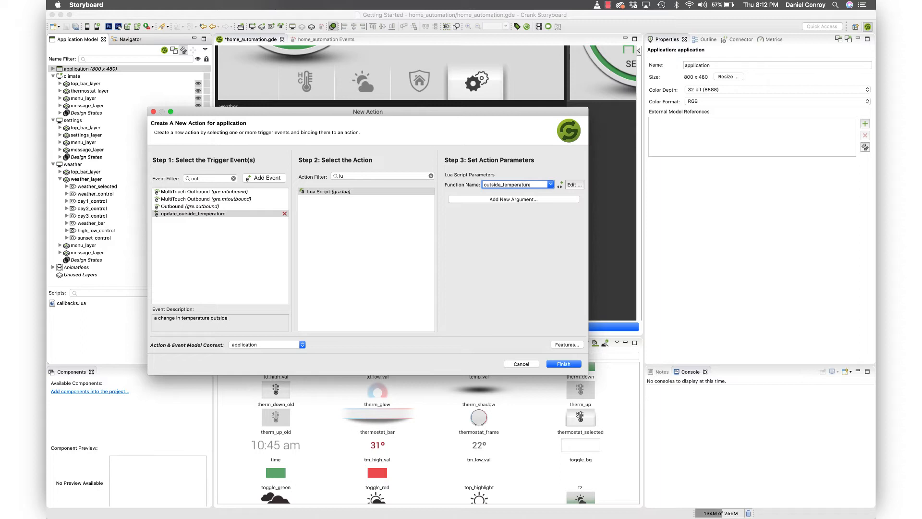
{"action": "left_click", "coordinate": [562, 363]}
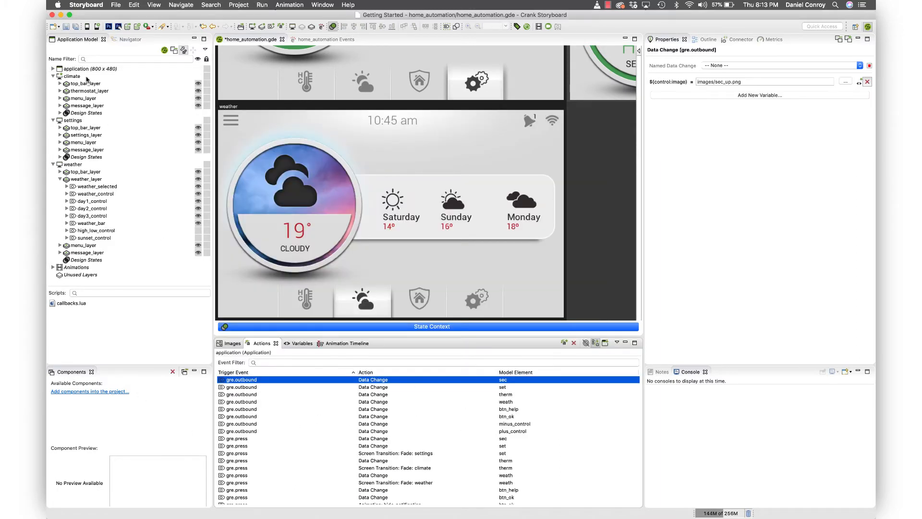
Edit the update_outside_temperature action's function and agree to create the missing outside_temperature callback.
{"action": "left_click", "coordinate": [89, 68]}
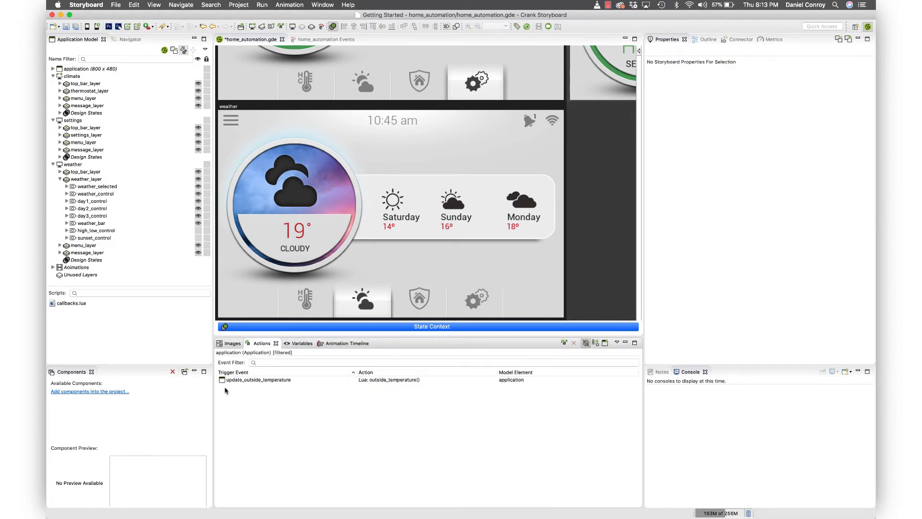
{"action": "left_click", "coordinate": [256, 379]}
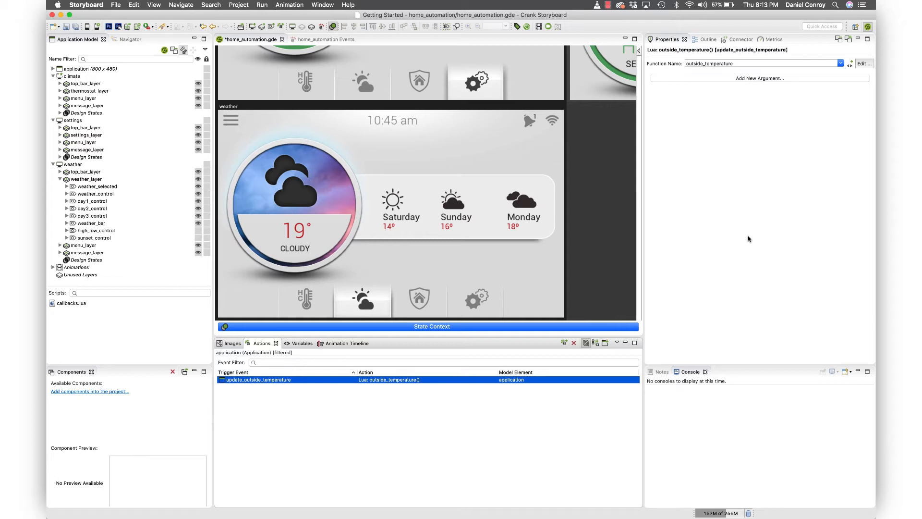
{"action": "left_click", "coordinate": [863, 64]}
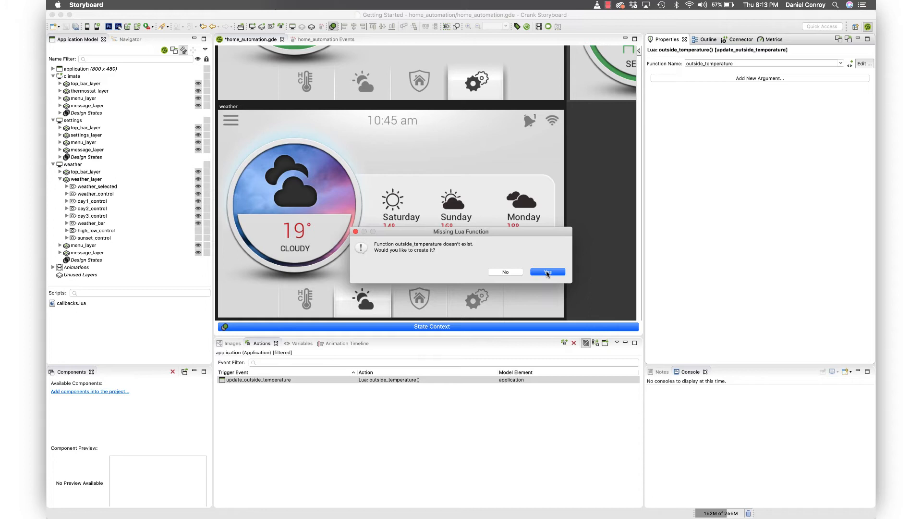
{"action": "left_click", "coordinate": [547, 272]}
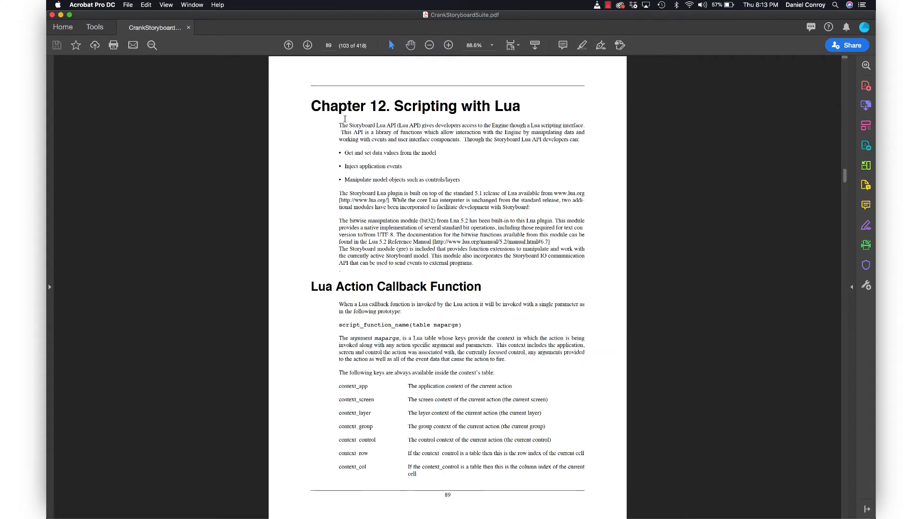
{"action": "mouse_move", "coordinate": [410, 316]}
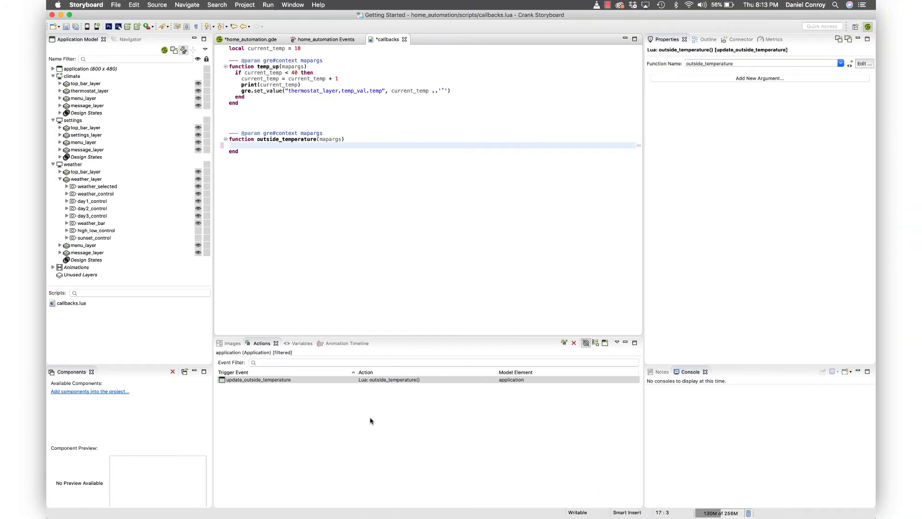
Write 'local temp = mapargs.context_event_data.value', checking the event's data label in custom.evt.
{"action": "type", "text": "local"}
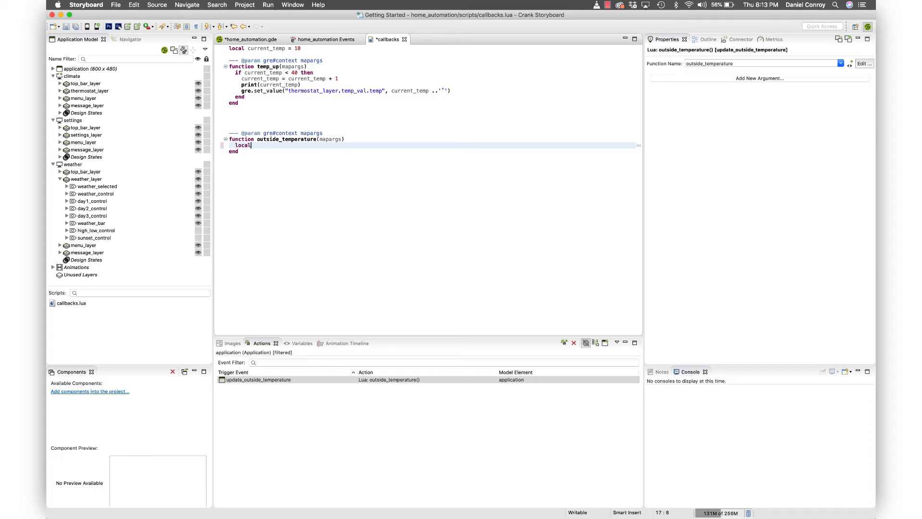
{"action": "type", "text": "temp ="}
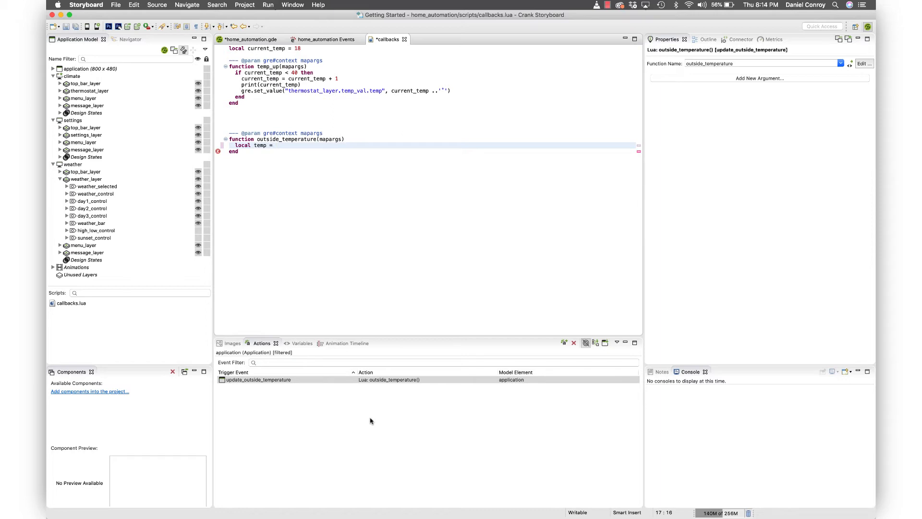
{"action": "type", "text": "maparg"}
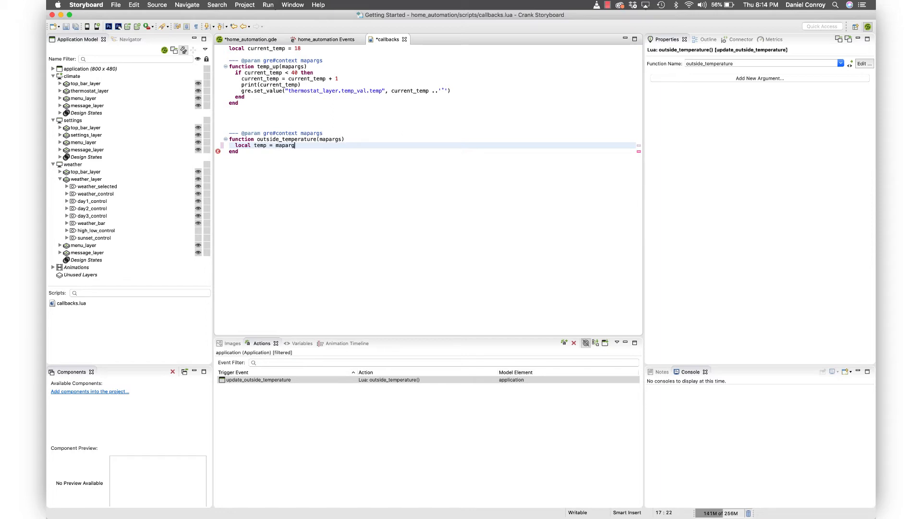
{"action": "type", "text": ".con"}
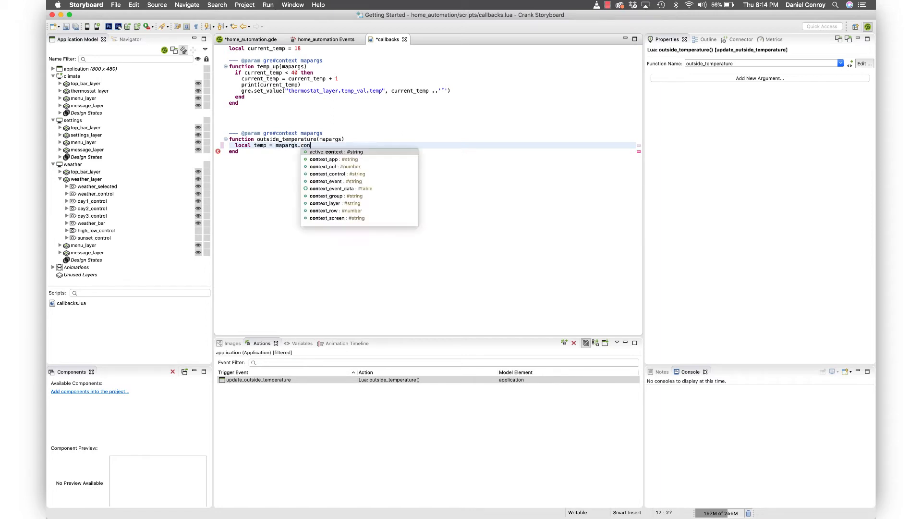
{"action": "type", "text": "te"}
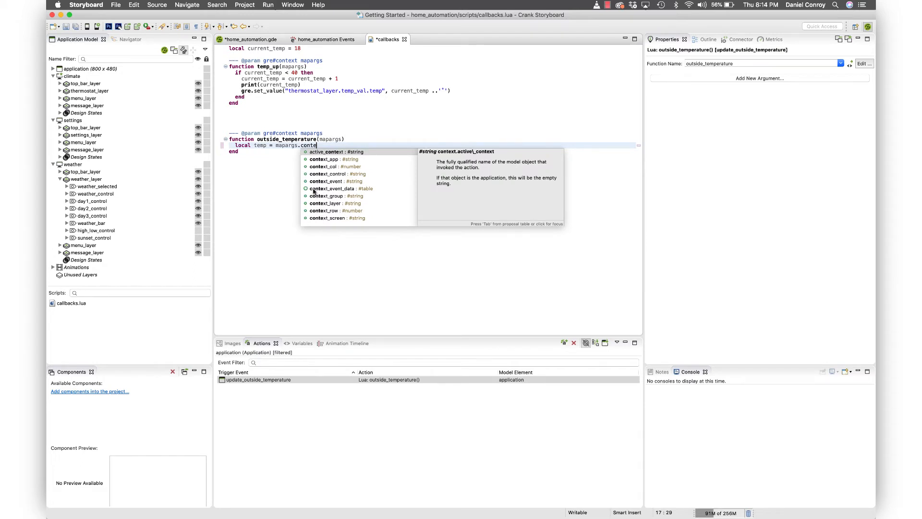
{"action": "left_click", "coordinate": [333, 188]}
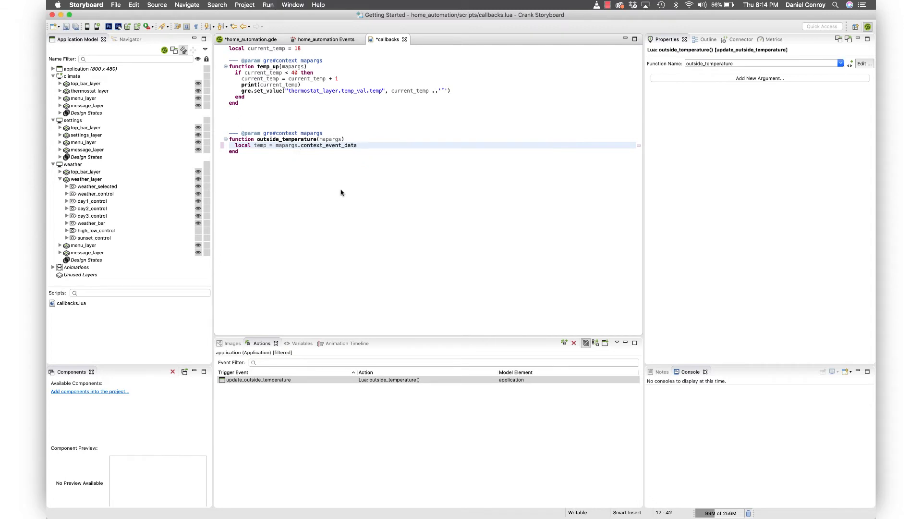
{"action": "type", "text": "."}
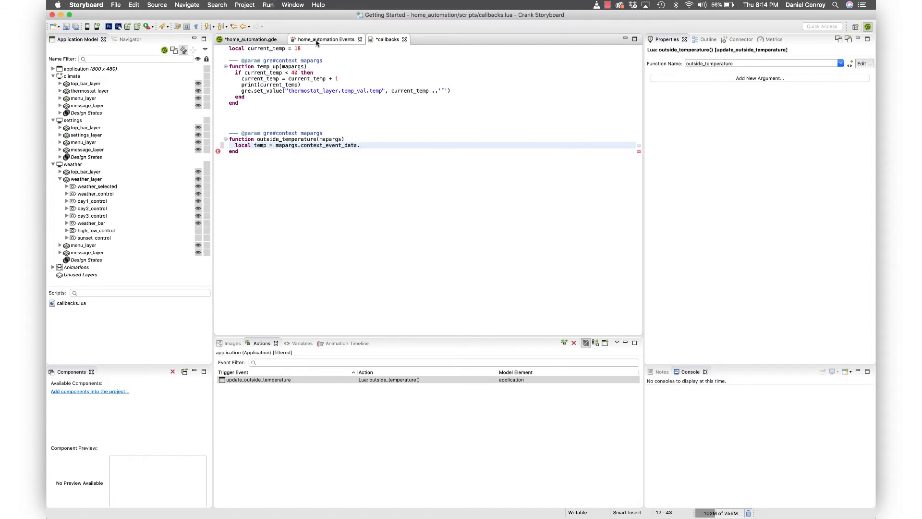
{"action": "left_click", "coordinate": [326, 39]}
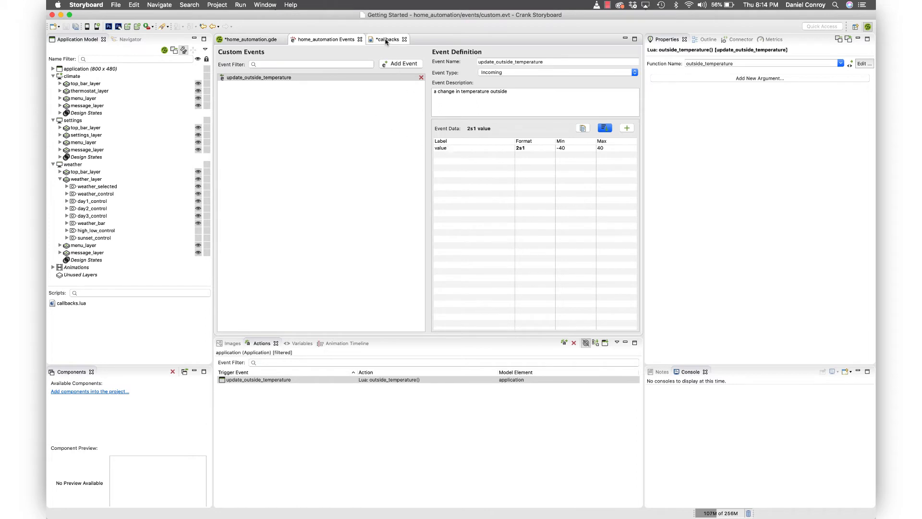
{"action": "left_click", "coordinate": [387, 39]}
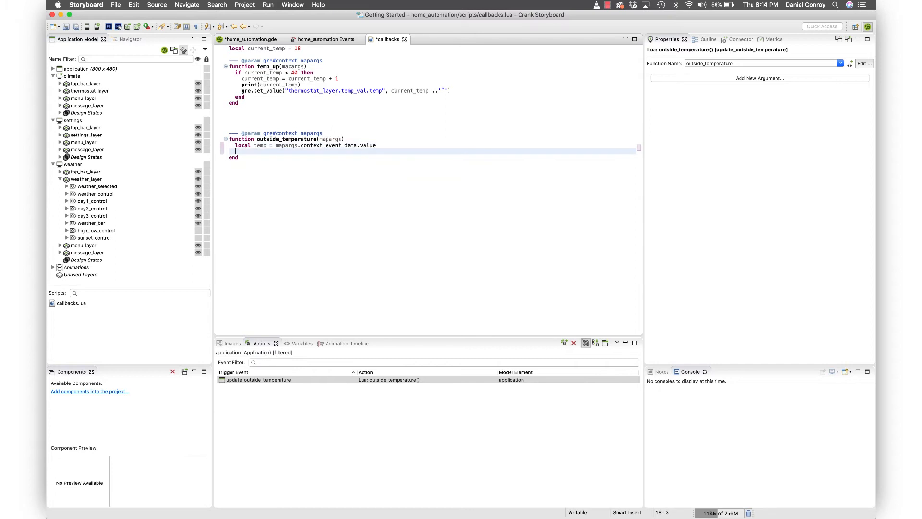
Begin a gre.set_value() call in outside_temperature and return to home_automation.gde.
{"action": "type", "text": "gre.se"}
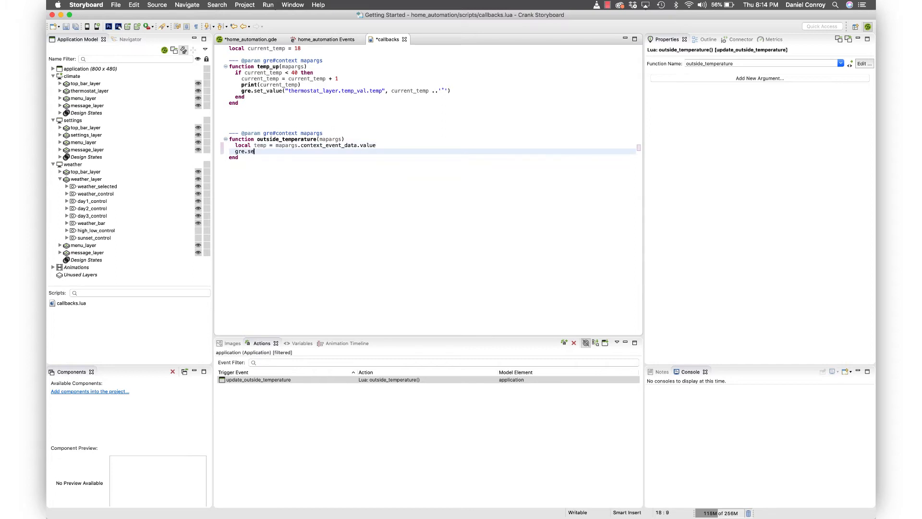
{"action": "type", "text": "_value"}
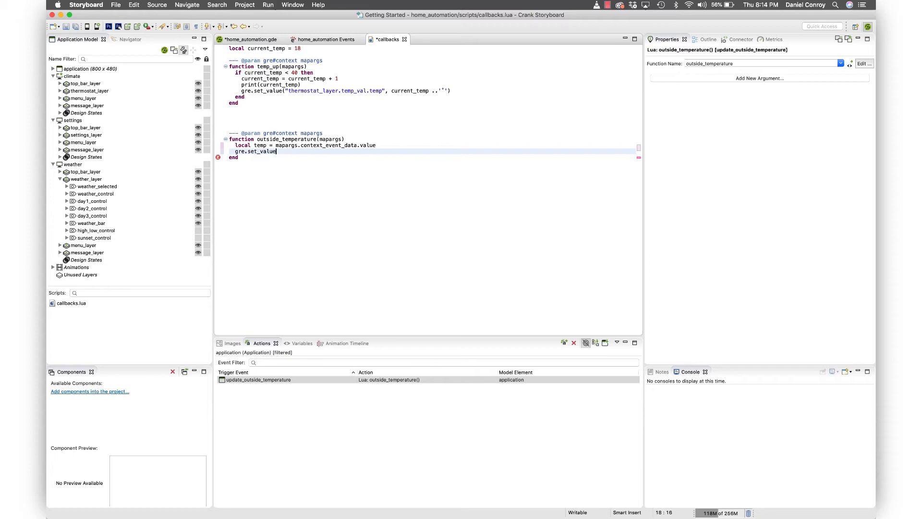
{"action": "type", "text": "()"}
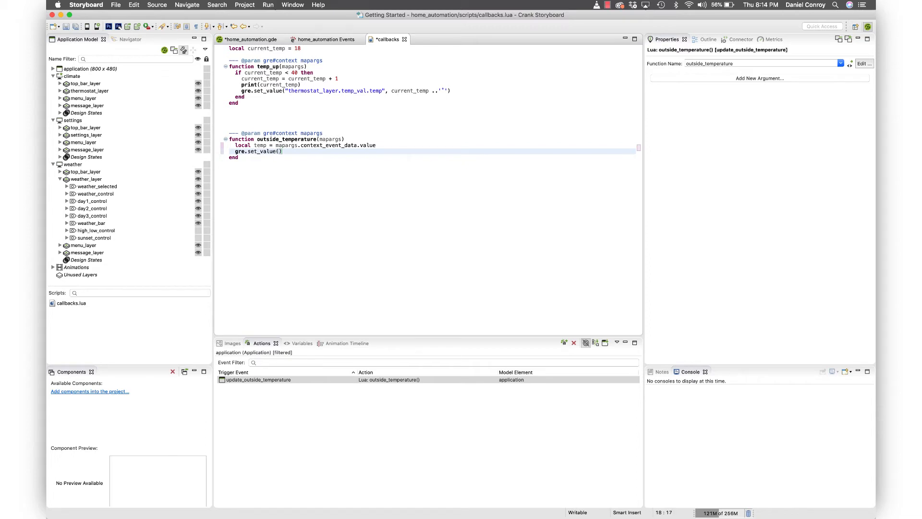
{"action": "left_click", "coordinate": [250, 39]}
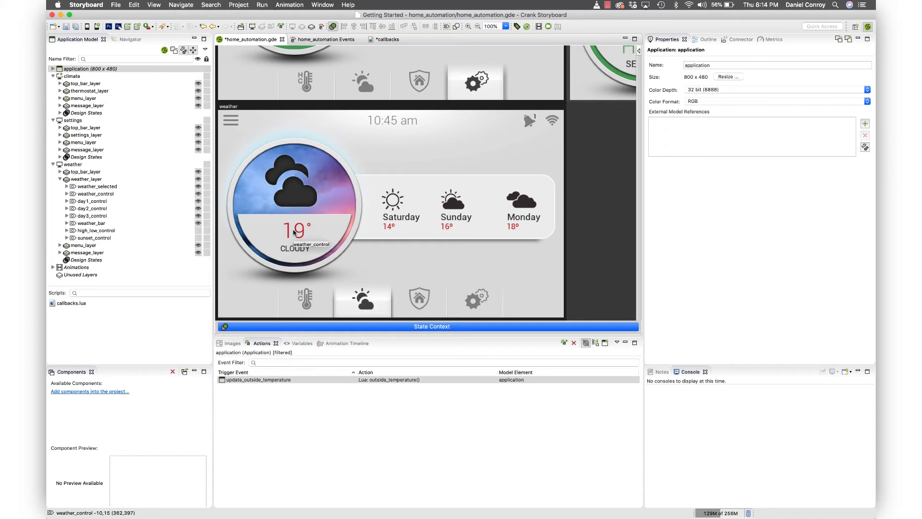
Complete gre.set_value("weather_layer.weather_control.temp", temp .. '°'), save callbacks.lua and return to the design.
{"action": "left_click", "coordinate": [310, 244]}
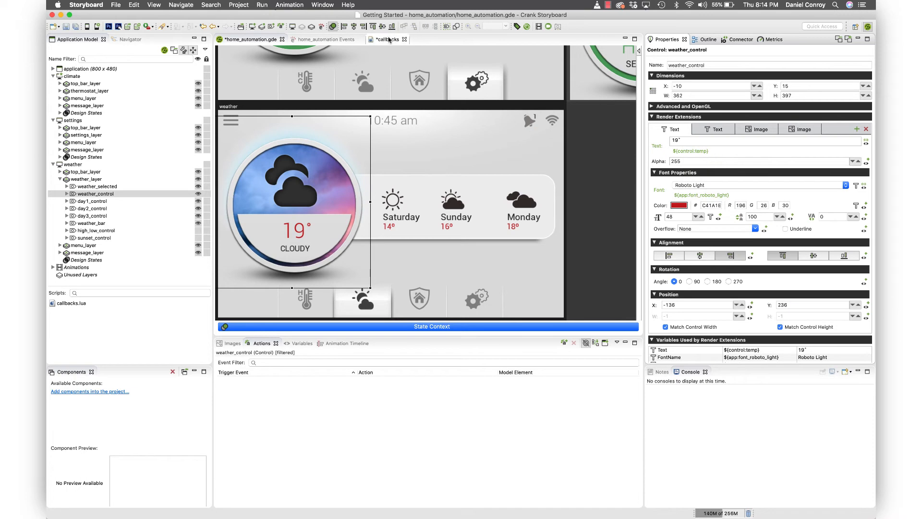
{"action": "left_click", "coordinate": [386, 39]}
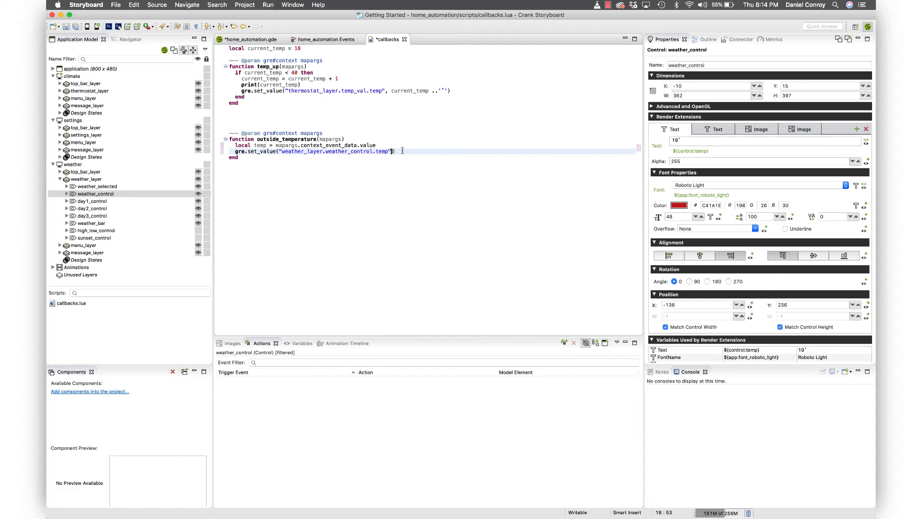
{"action": "type", "text": ", temp .. '°"}
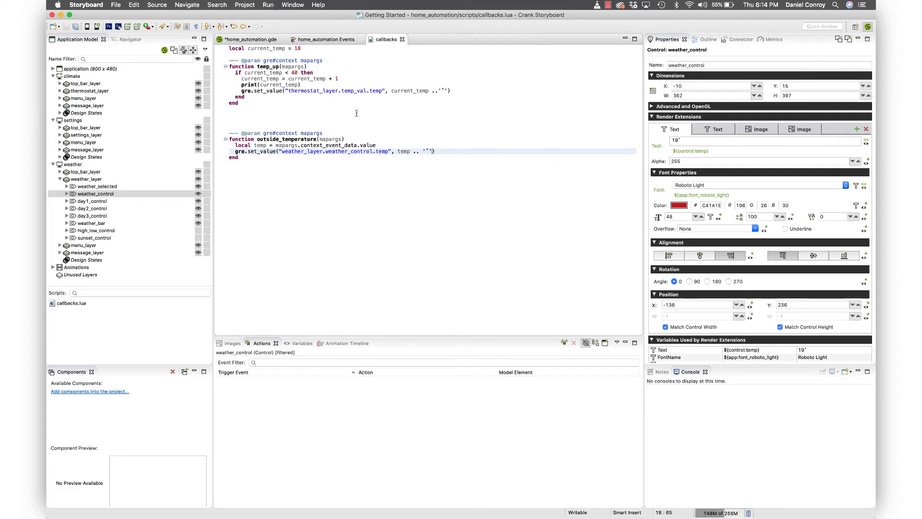
{"action": "left_click", "coordinate": [324, 39]}
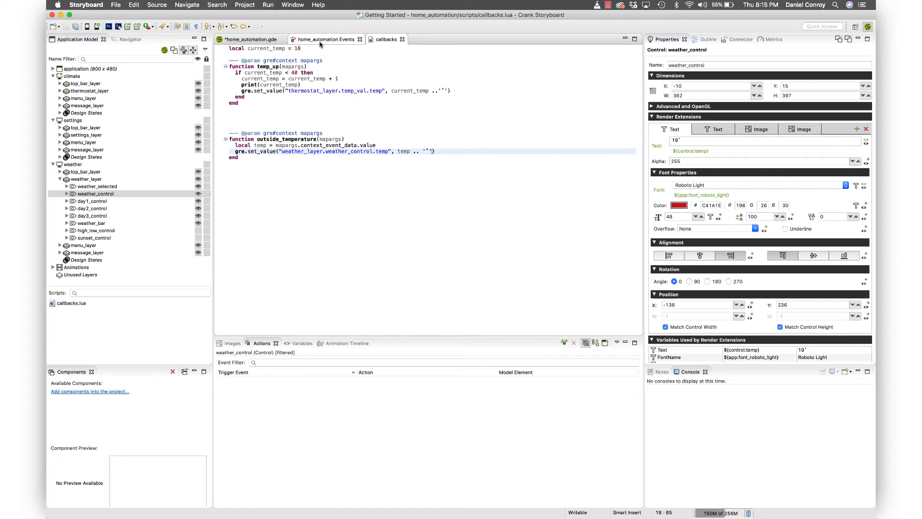
{"action": "left_click", "coordinate": [250, 38]}
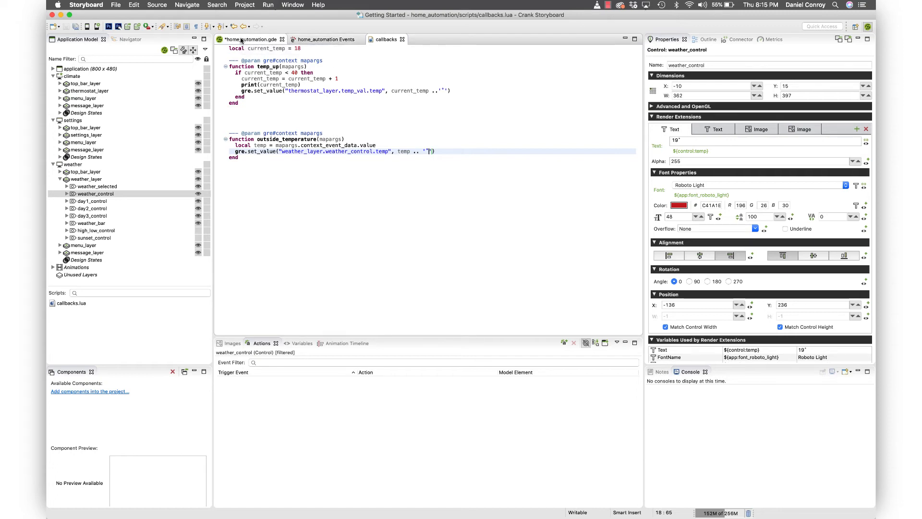
{"action": "left_click", "coordinate": [250, 39]}
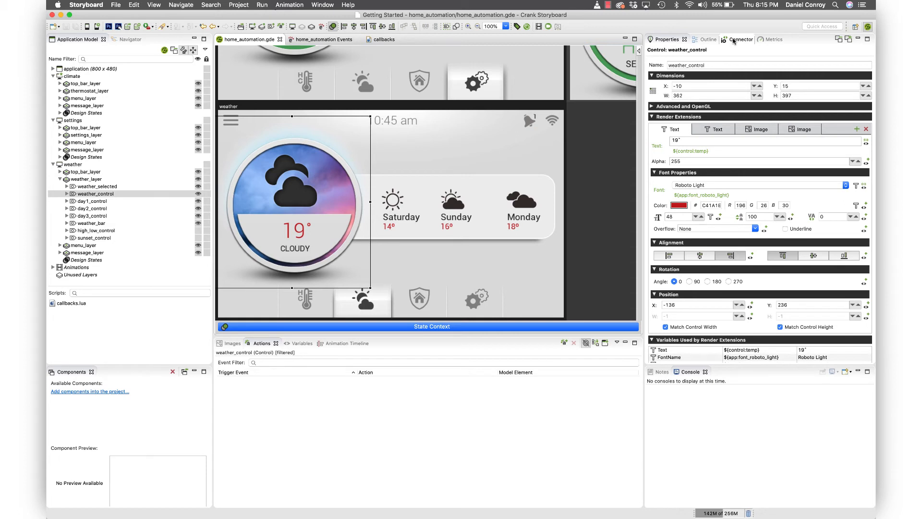
Open the Storyboard Connector view for sending live events.
{"action": "left_click", "coordinate": [737, 39]}
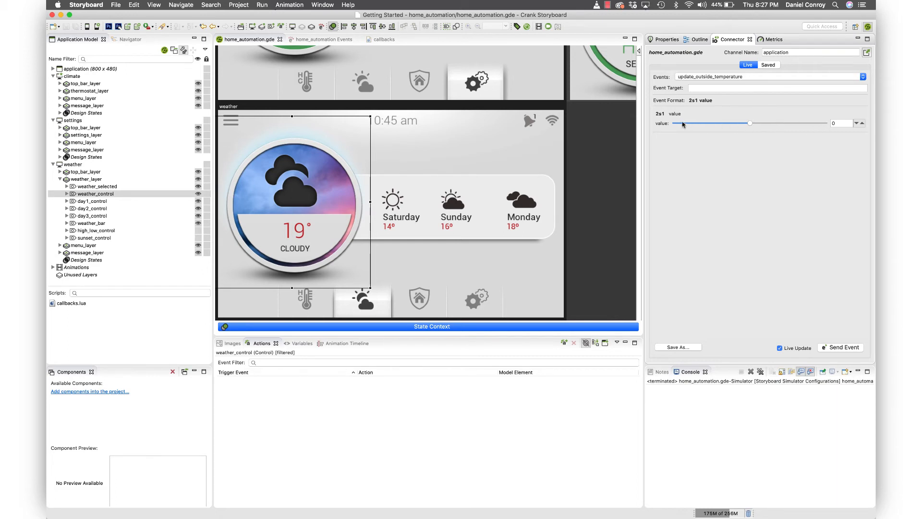
{"action": "mouse_move", "coordinate": [660, 121]}
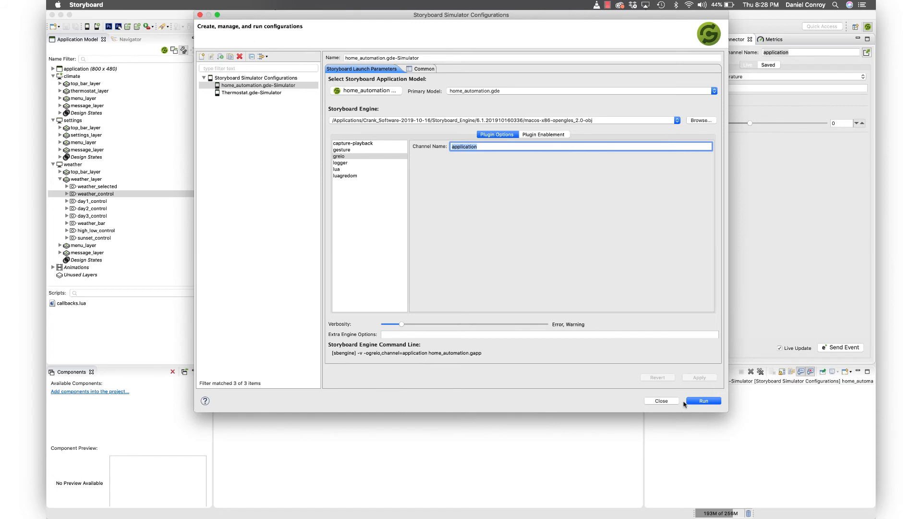
Run the home_automation simulator with the Connector window attached on the application channel.
{"action": "left_click", "coordinate": [704, 401]}
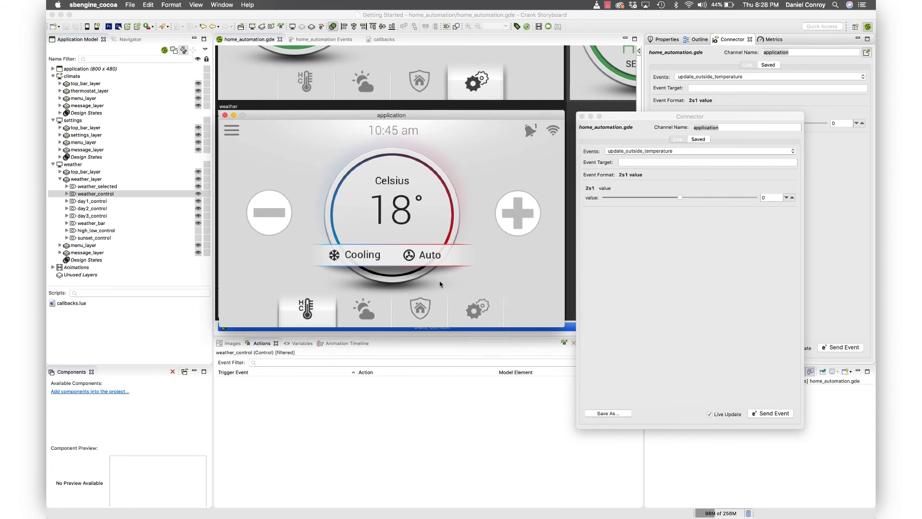
On the simulated weather screen, send outside temperatures 14, -26, -30, 8, 40 and 23 from the Connector.
{"action": "left_click", "coordinate": [363, 310]}
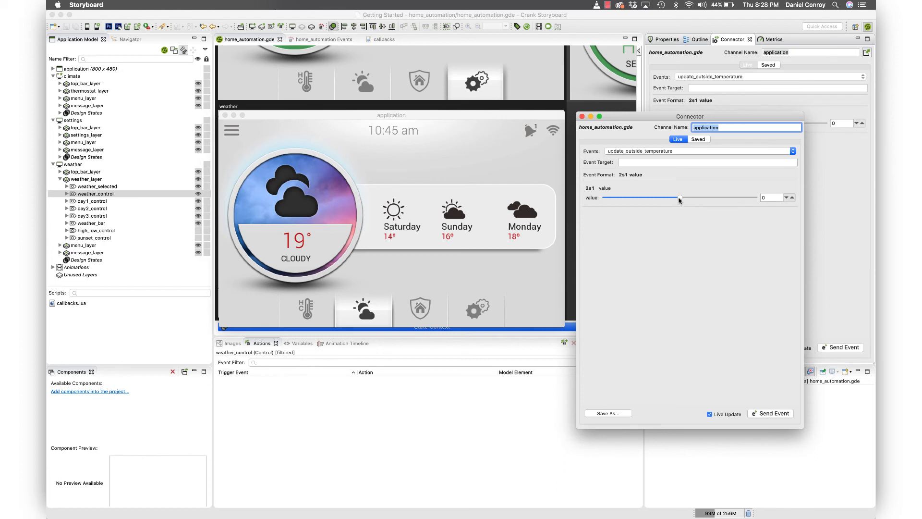
{"action": "left_click_drag", "start_coordinate": [680, 198], "coordinate": [706, 198]}
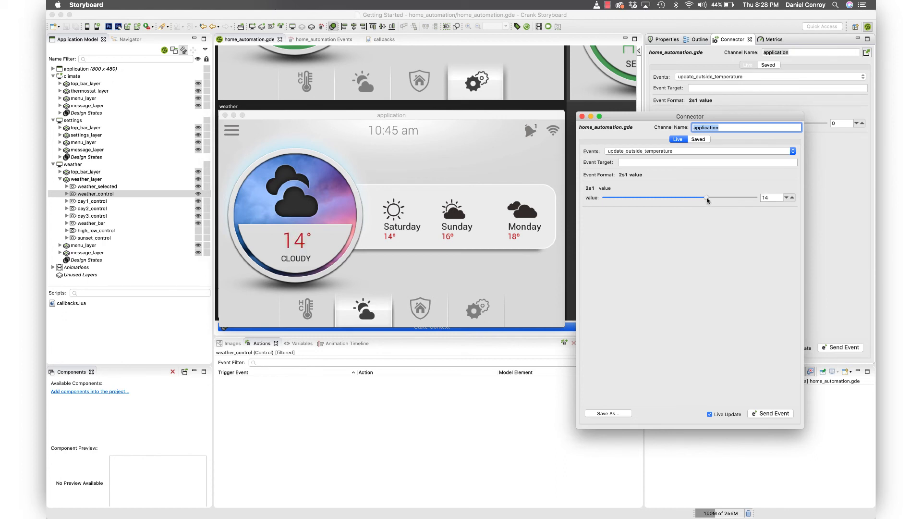
{"action": "left_click_drag", "start_coordinate": [706, 198], "coordinate": [629, 198]}
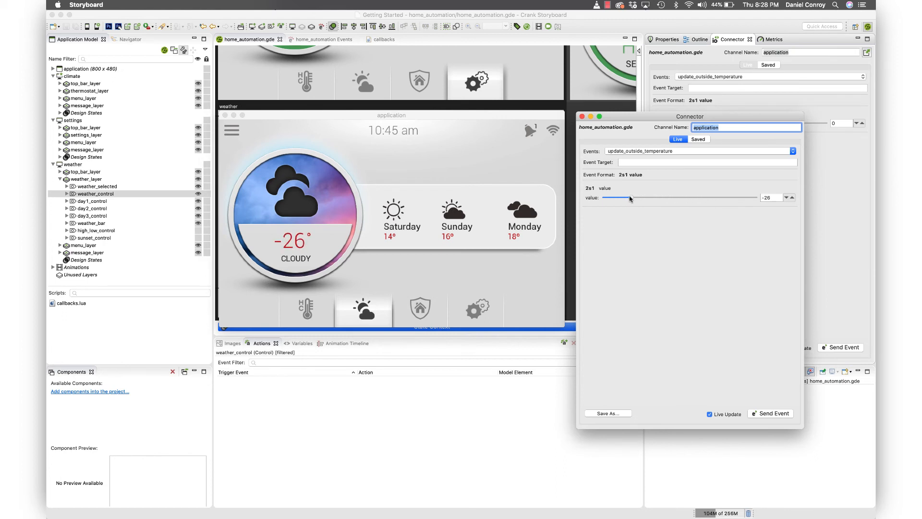
{"action": "left_click_drag", "start_coordinate": [618, 198], "coordinate": [612, 198]}
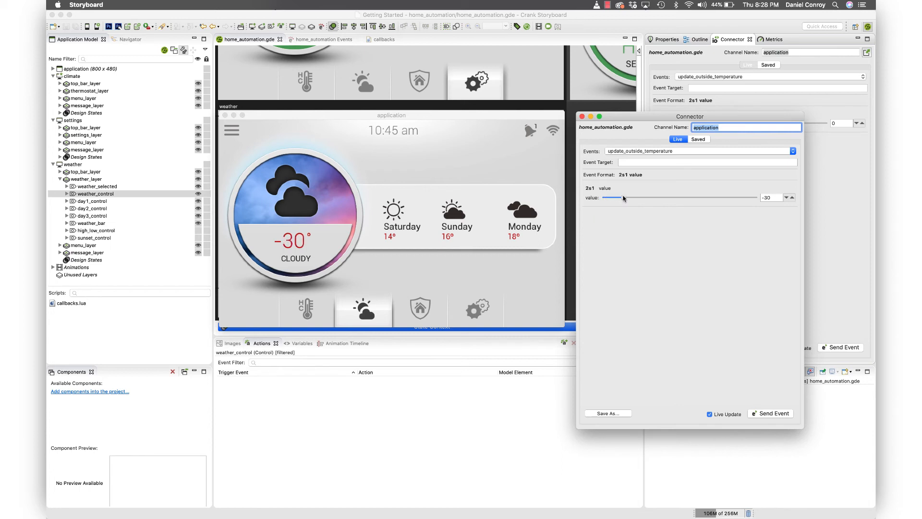
{"action": "left_click_drag", "start_coordinate": [612, 198], "coordinate": [694, 198]}
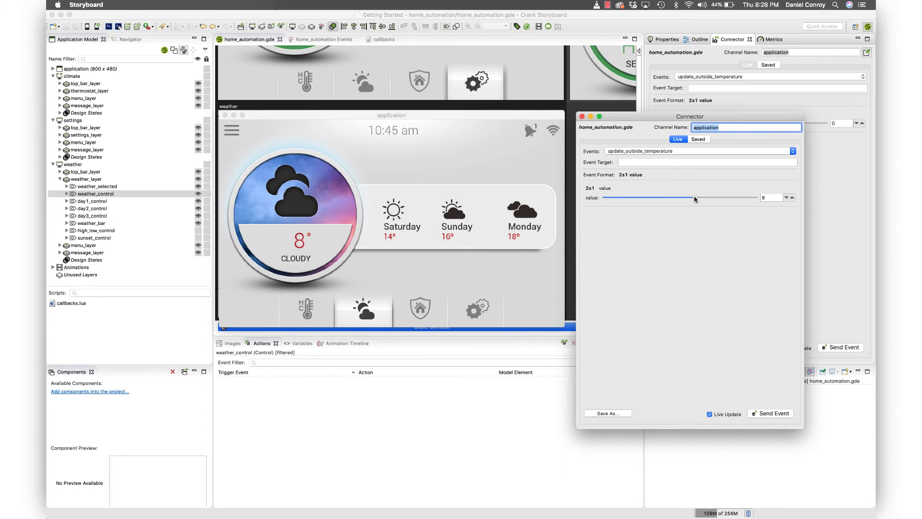
{"action": "left_click_drag", "start_coordinate": [693, 198], "coordinate": [759, 198]}
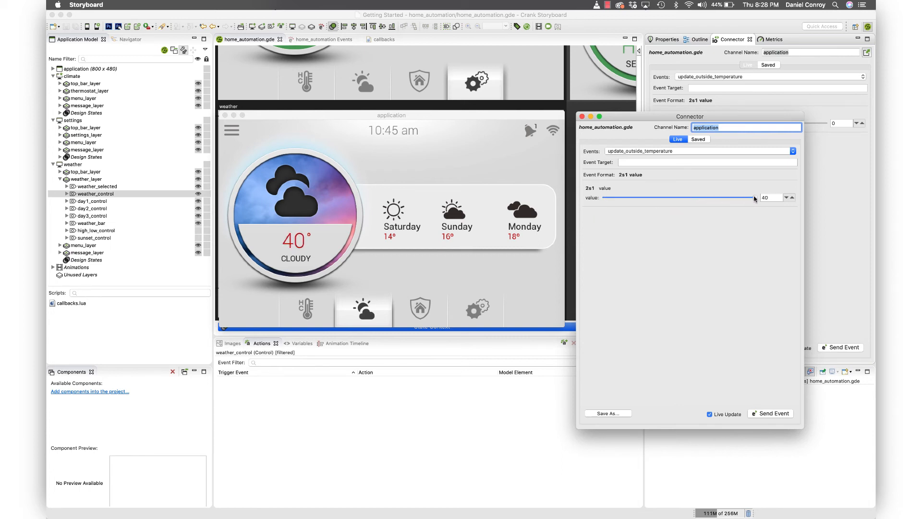
{"action": "left_click_drag", "start_coordinate": [756, 198], "coordinate": [724, 198]}
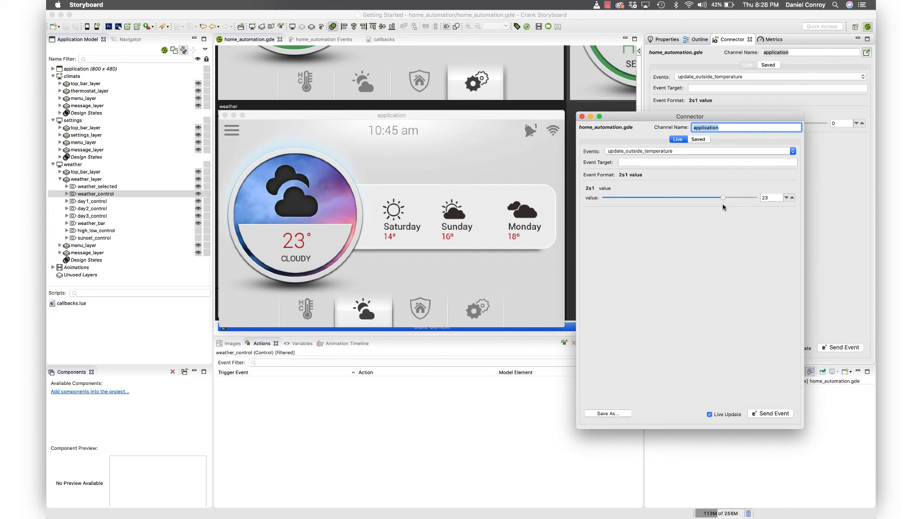
Send further outside temperatures 32, 40, 6, -23, -2 and one more, watching the weather temperature follow.
{"action": "left_click_drag", "start_coordinate": [723, 197], "coordinate": [748, 198]}
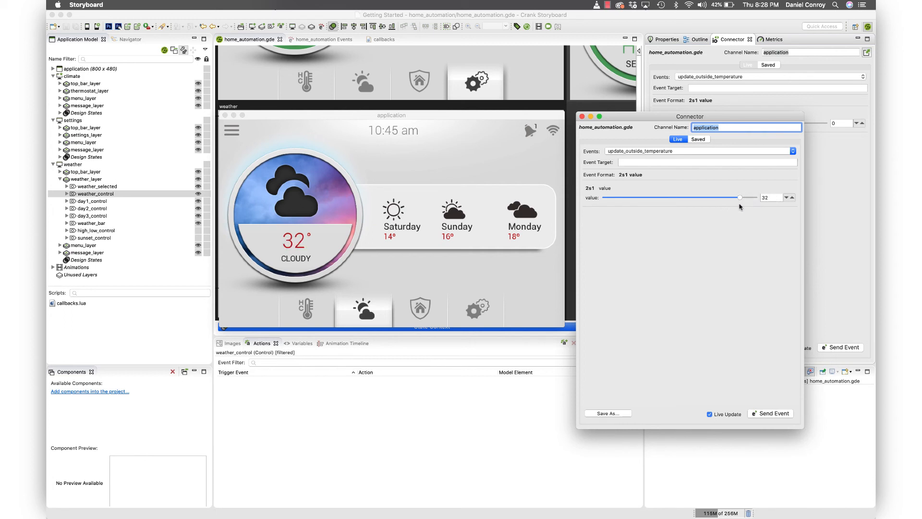
{"action": "left_click_drag", "start_coordinate": [739, 198], "coordinate": [757, 198]}
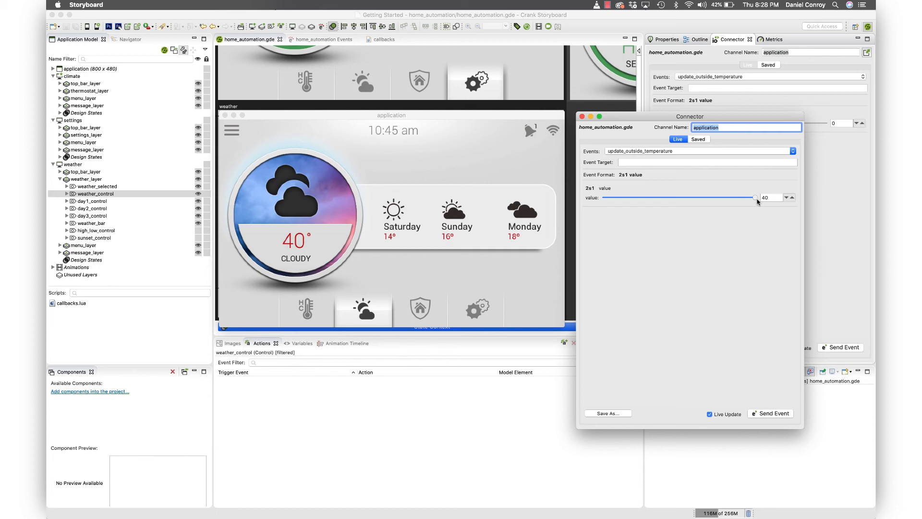
{"action": "left_click_drag", "start_coordinate": [756, 198], "coordinate": [690, 198]}
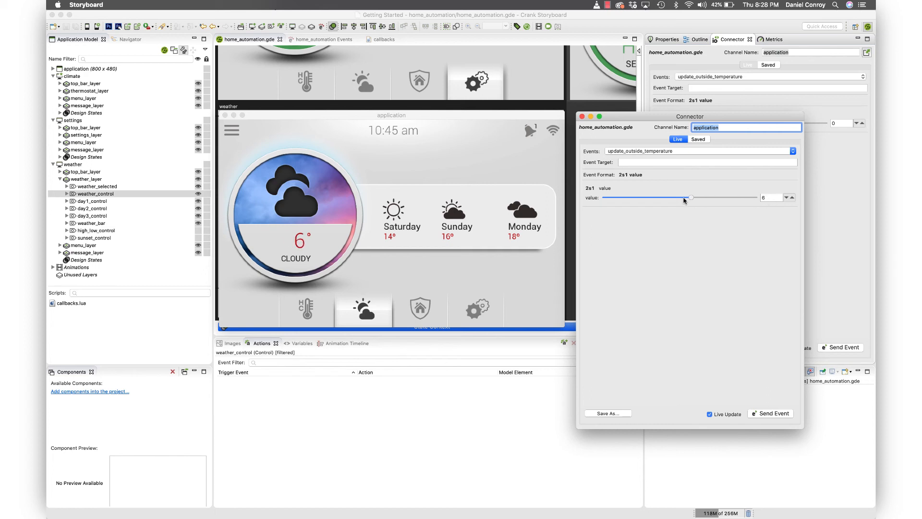
{"action": "left_click_drag", "start_coordinate": [689, 198], "coordinate": [635, 198]}
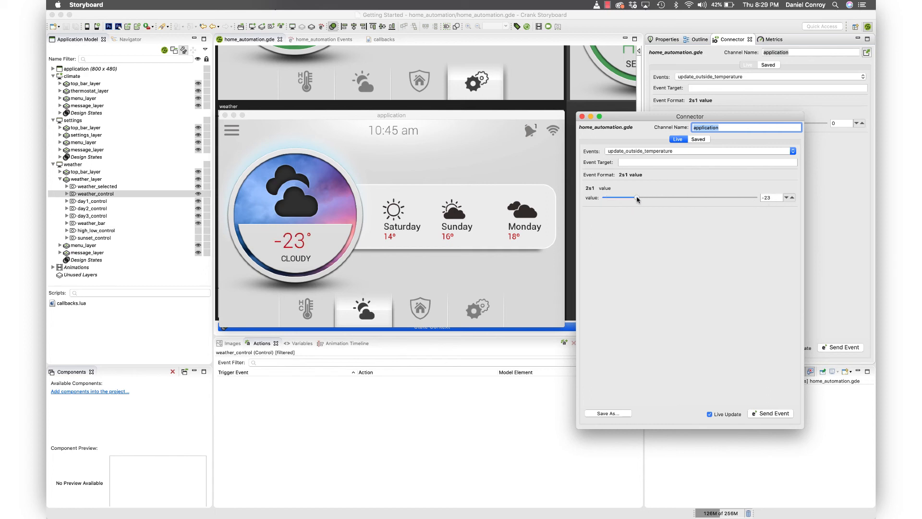
{"action": "left_click_drag", "start_coordinate": [637, 198], "coordinate": [679, 198]}
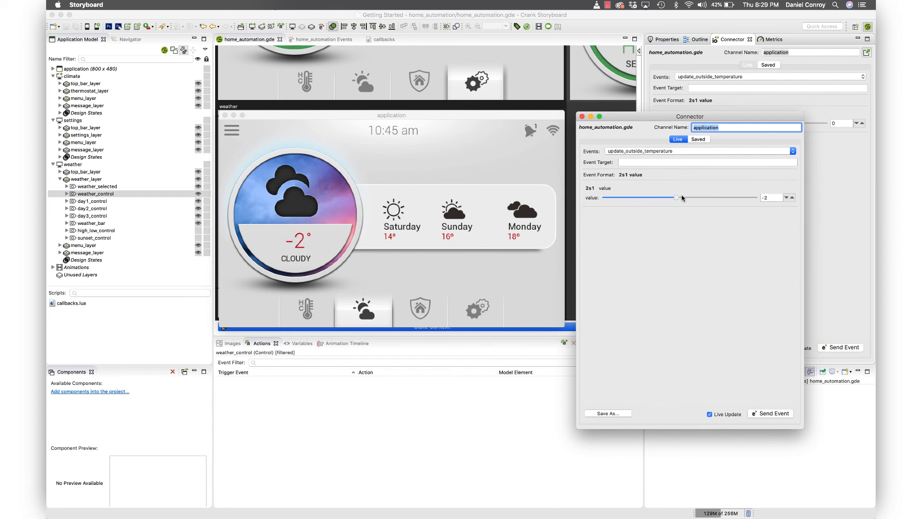
{"action": "left_click_drag", "start_coordinate": [677, 197], "coordinate": [732, 198]}
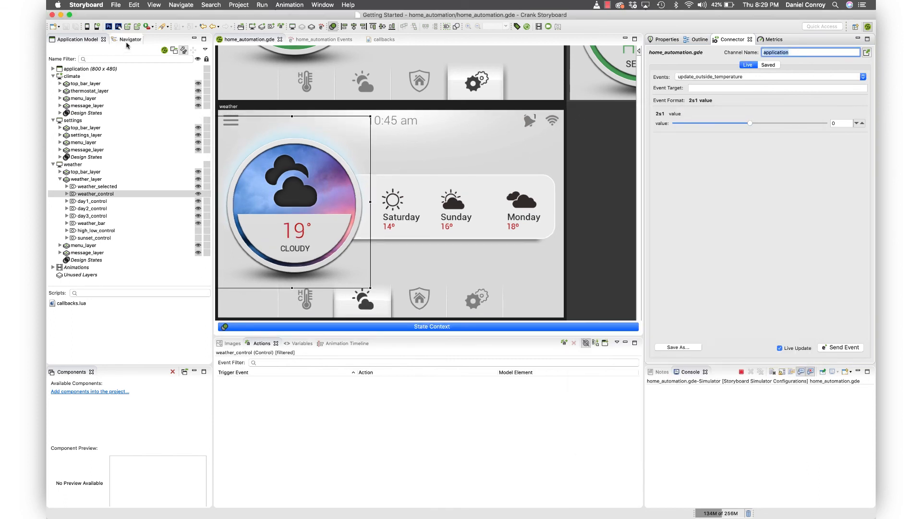
From home_automation.gde in the Navigator, start the Storyboard IO Event Header (C/C++) export.
{"action": "left_click", "coordinate": [126, 39]}
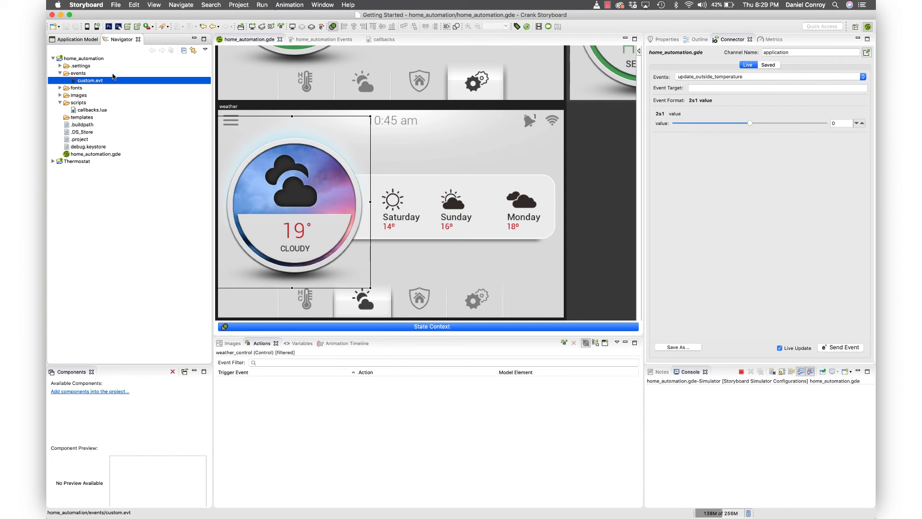
{"action": "left_click", "coordinate": [94, 153]}
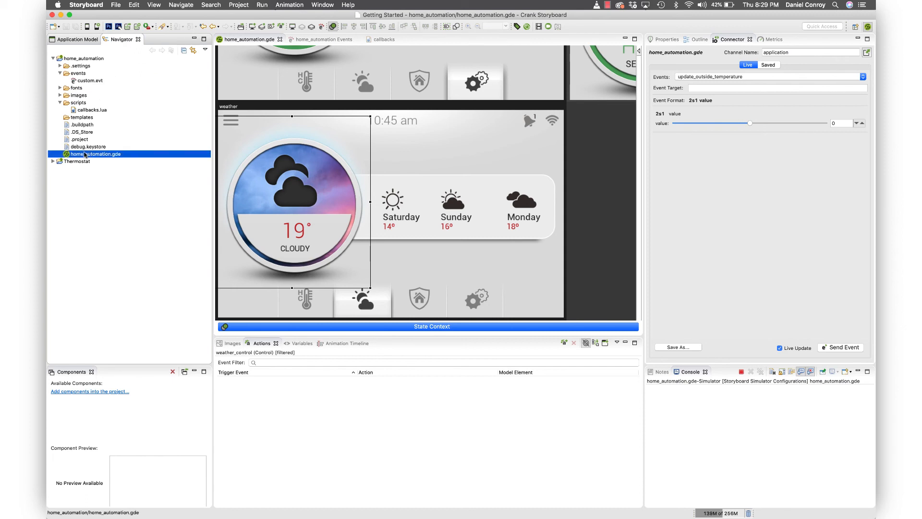
{"action": "right_click", "coordinate": [94, 153]}
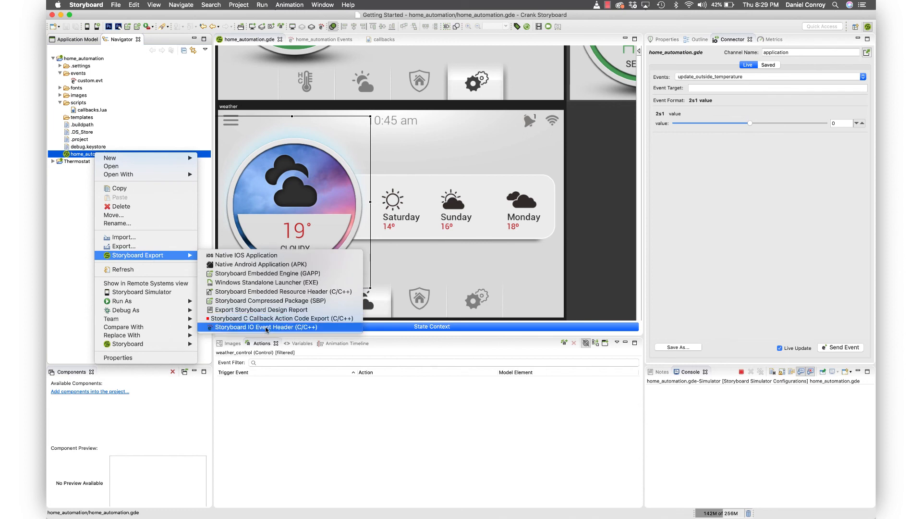
{"action": "left_click", "coordinate": [266, 327]}
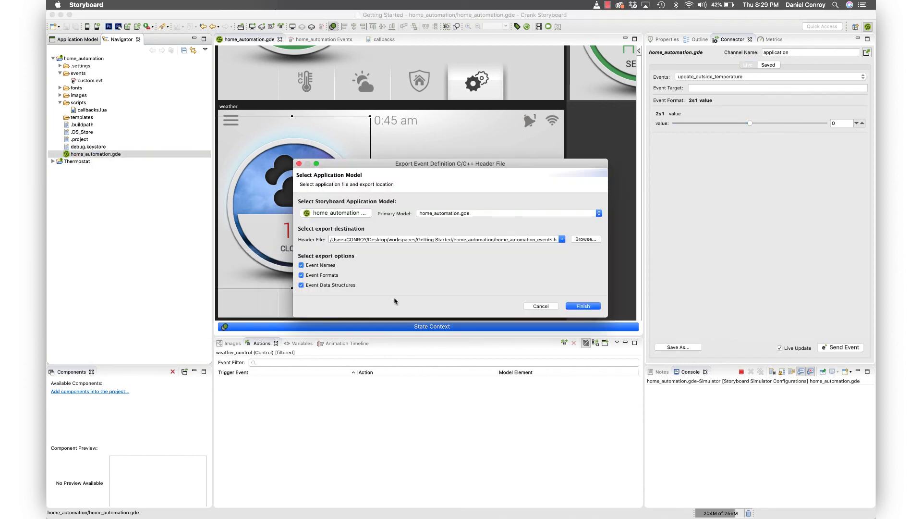
{"action": "mouse_move", "coordinate": [449, 211]}
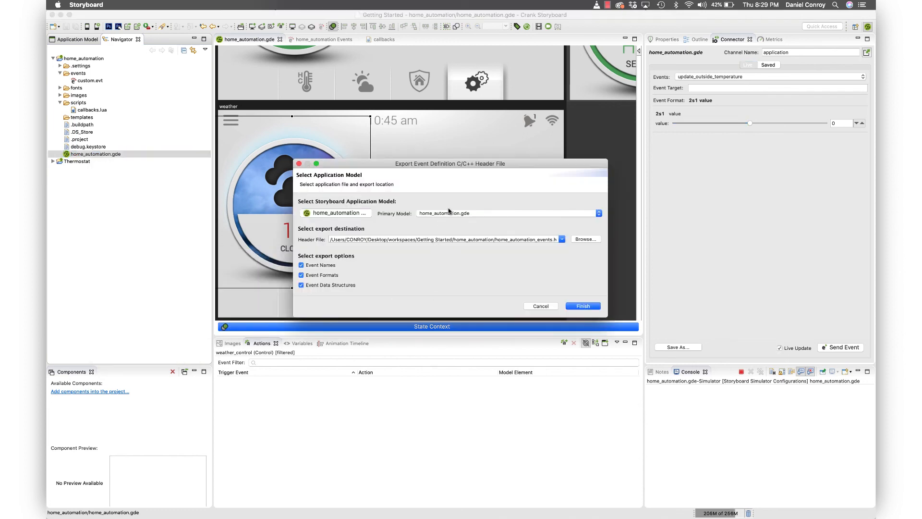